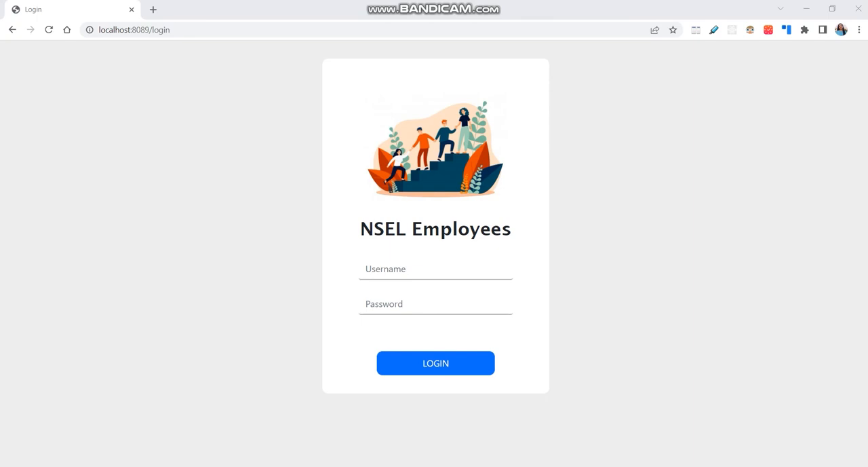
Sign in as the saved user 'vansh' with the stored password via LOGIN
left_click(434, 268)
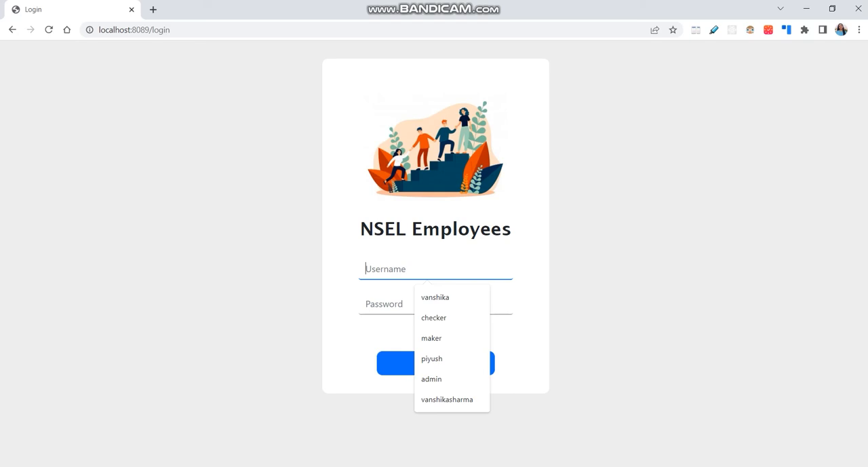
type("vansh")
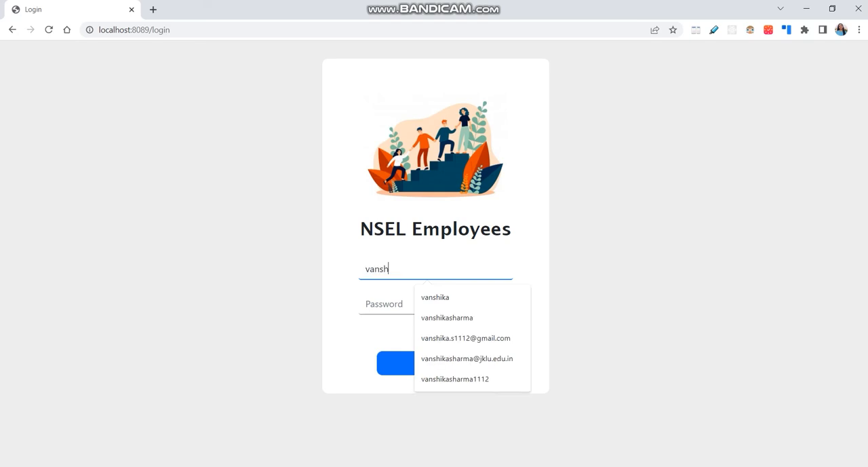
left_click(434, 297)
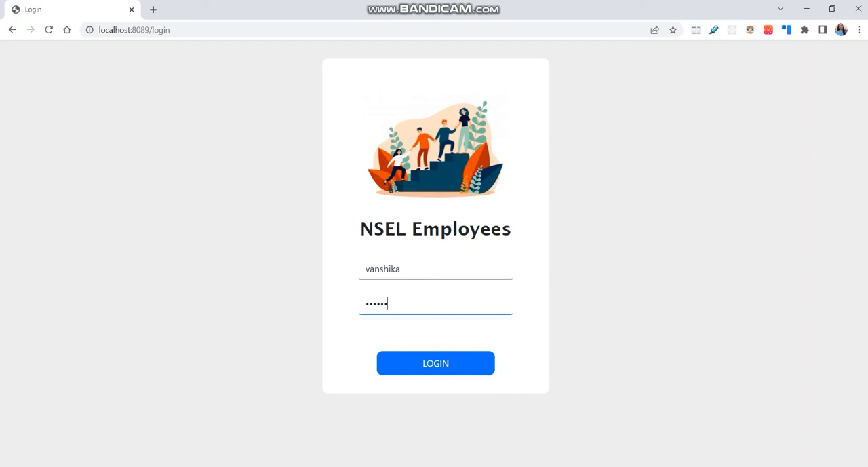
left_click(436, 364)
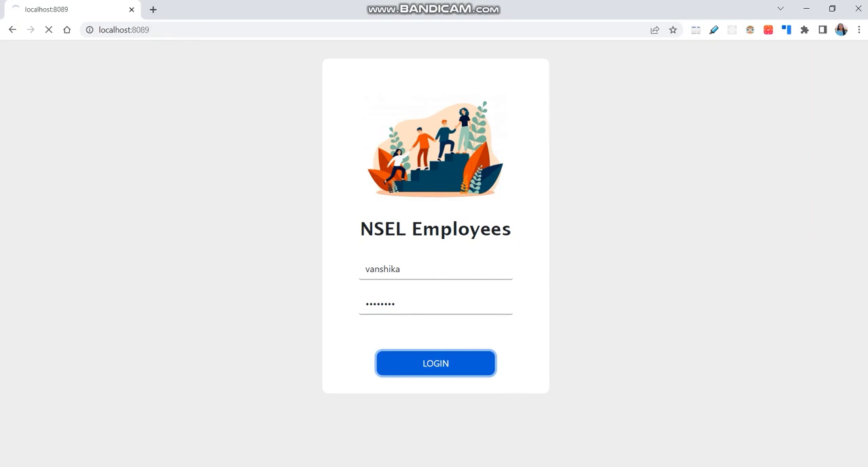
From the home page's Manage Employee section, go to Add Employee
left_click(435, 363)
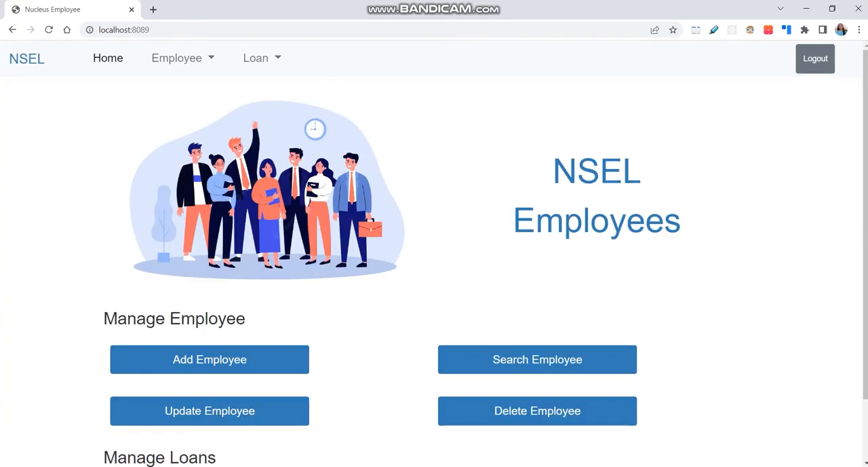
scroll("down", 3)
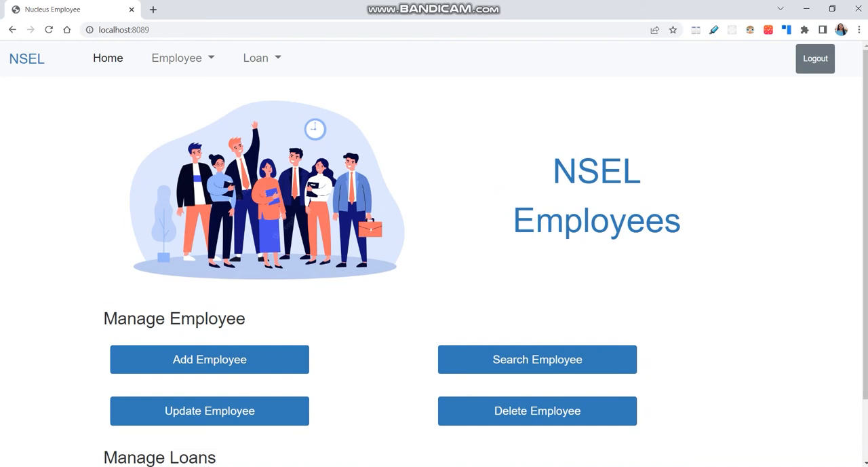
left_click(209, 358)
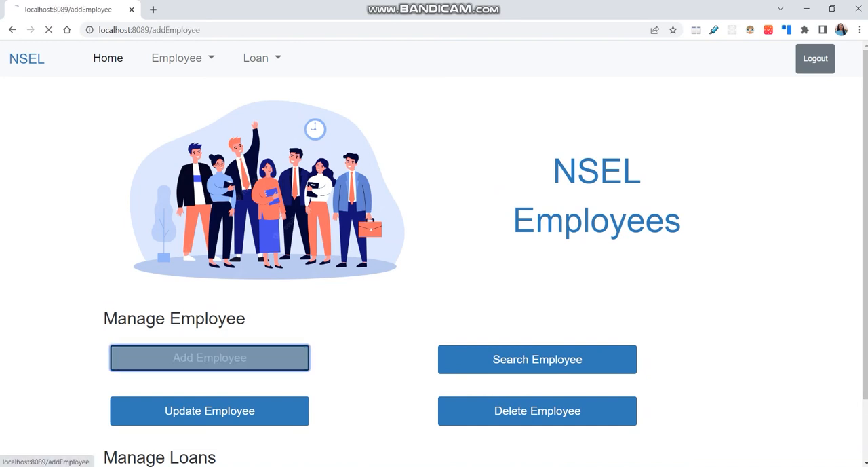
left_click(209, 358)
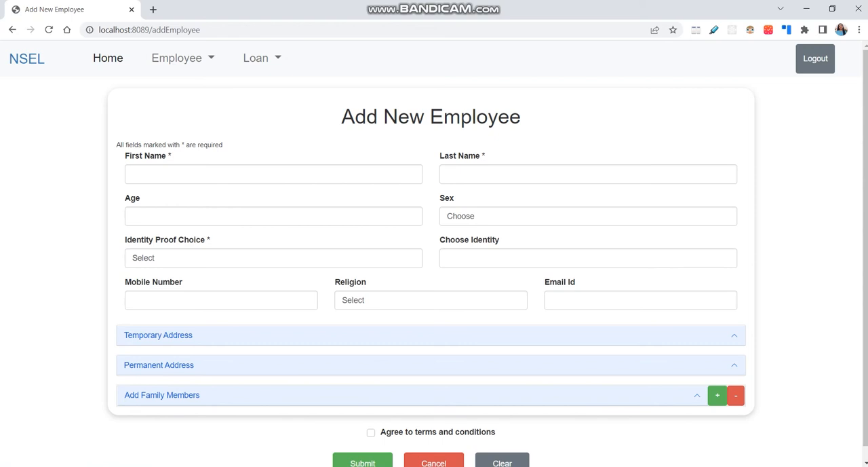
left_click(274, 173)
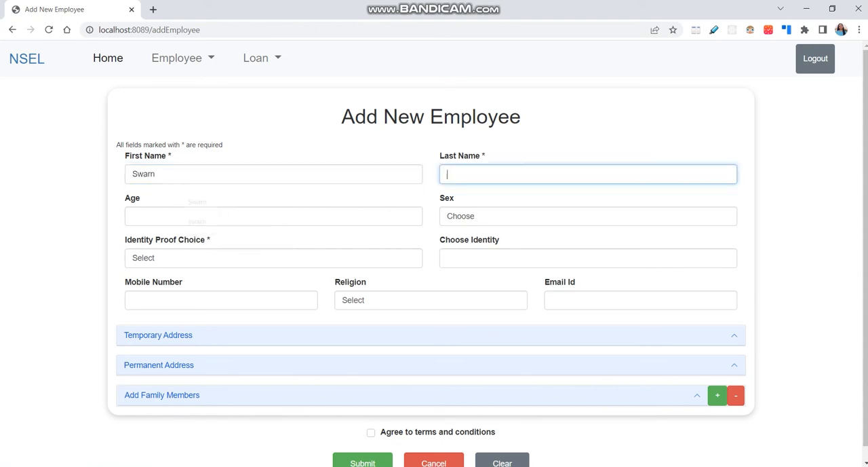
type("Sharma")
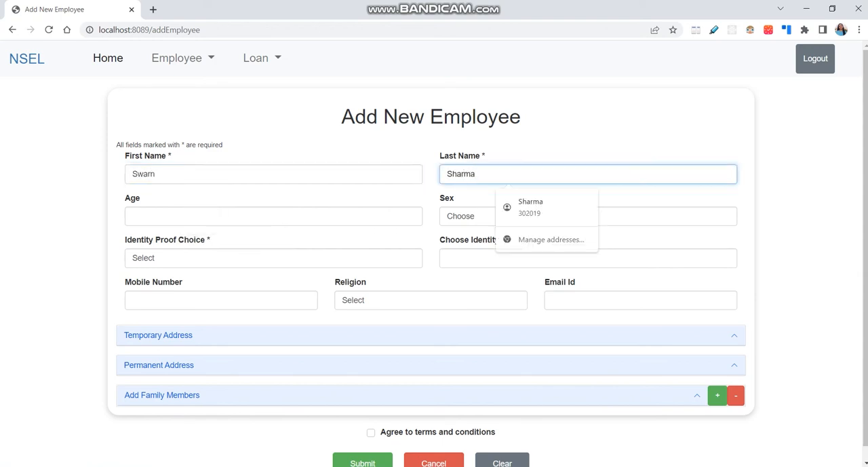
left_click(274, 216)
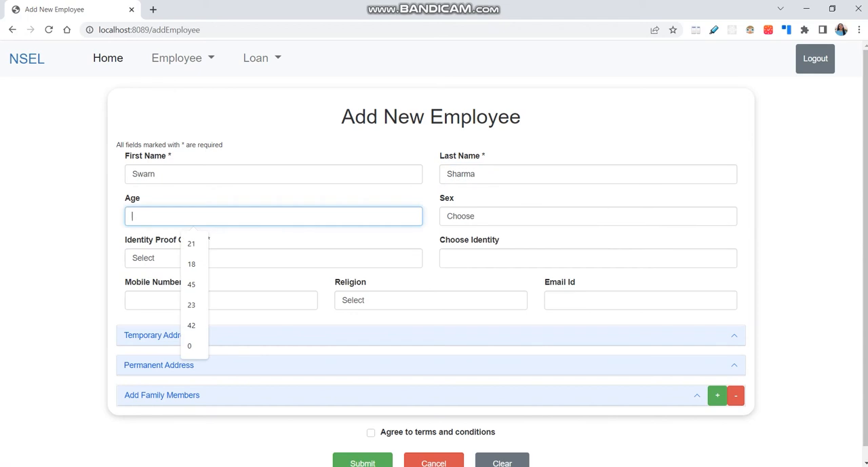
left_click(191, 263)
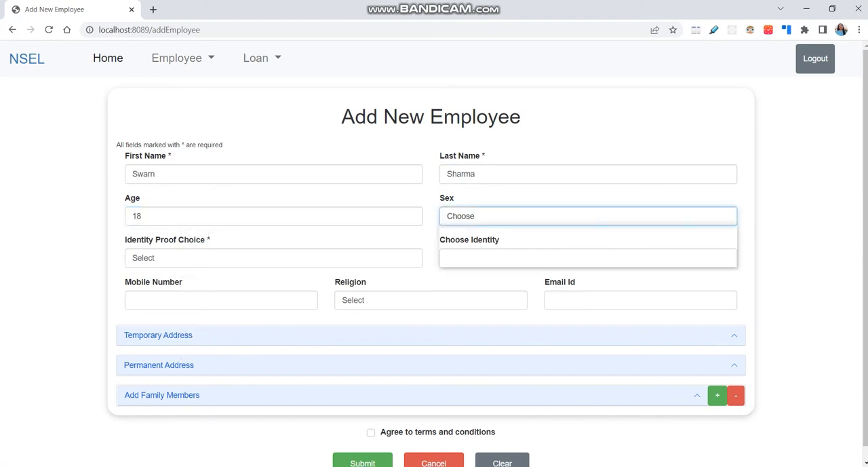
left_click(274, 257)
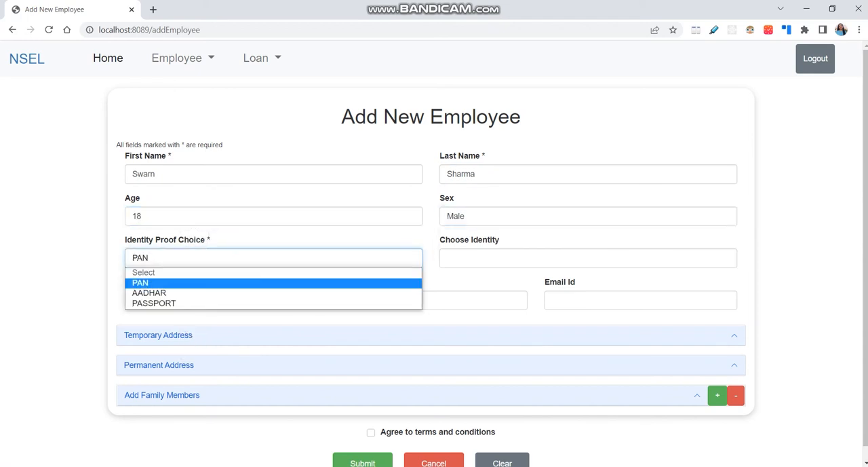
left_click(149, 293)
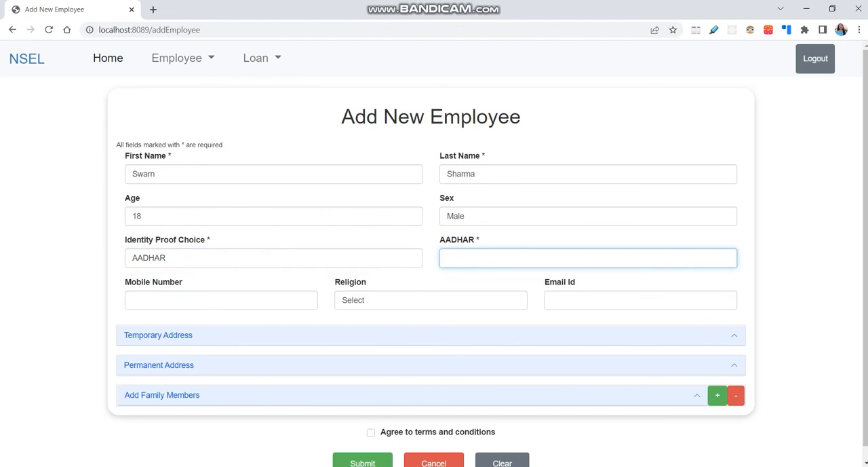
type("9")
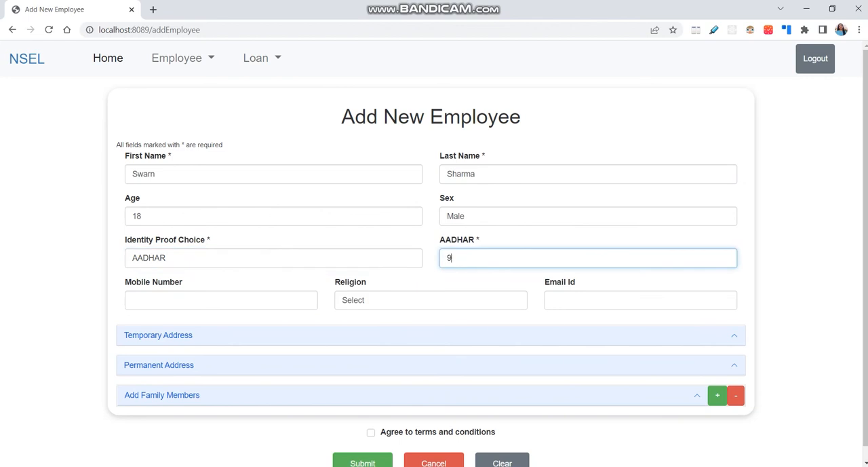
type("8989")
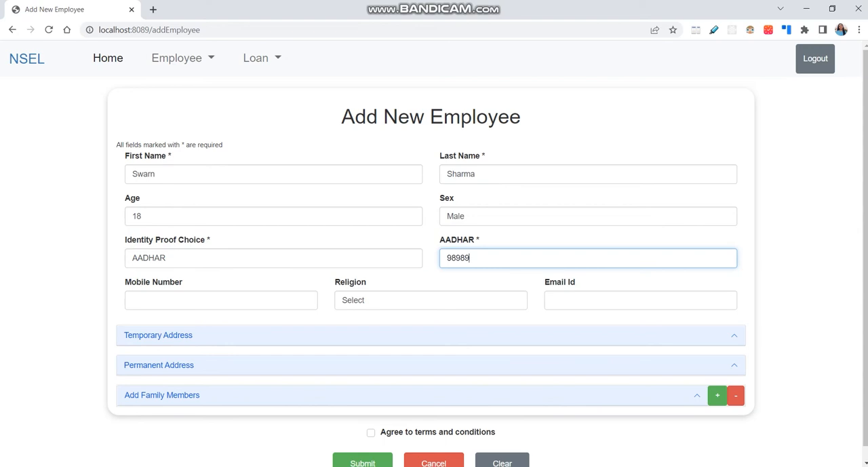
type("8")
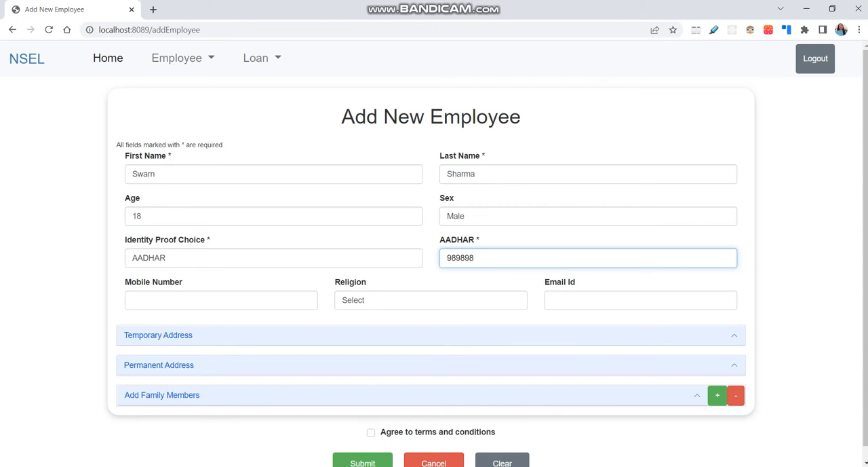
type("9898989898")
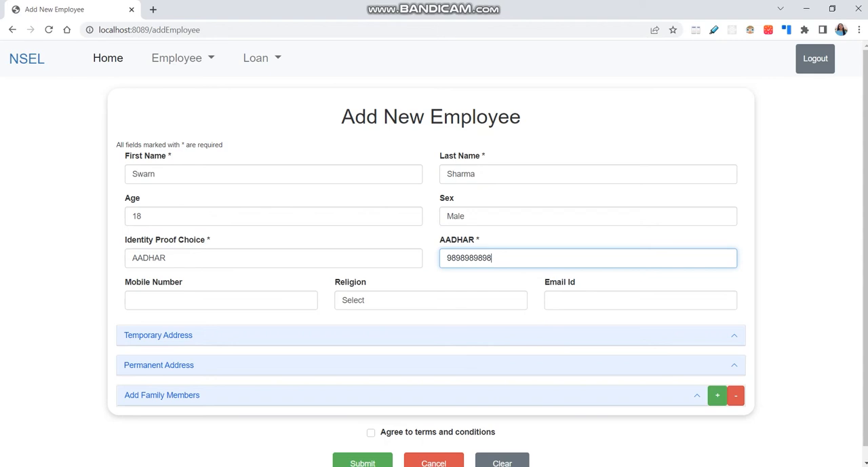
Re-enter the 10-digit AADHAR number so it shows the green validation check
left_click(220, 300)
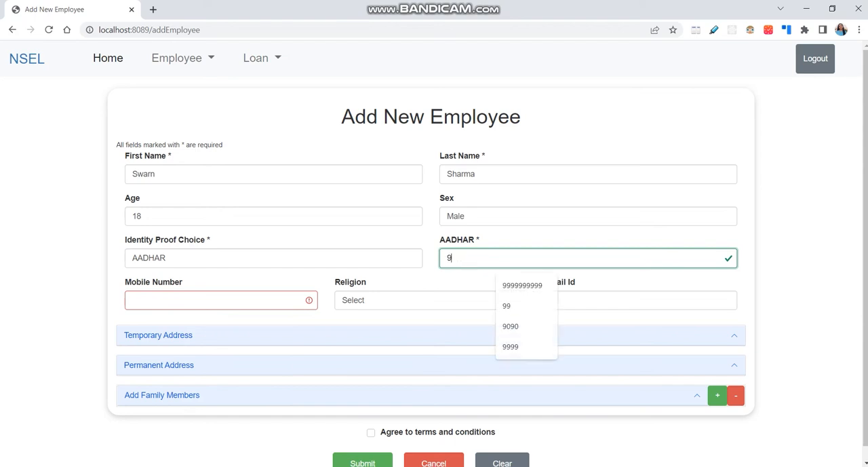
type("8")
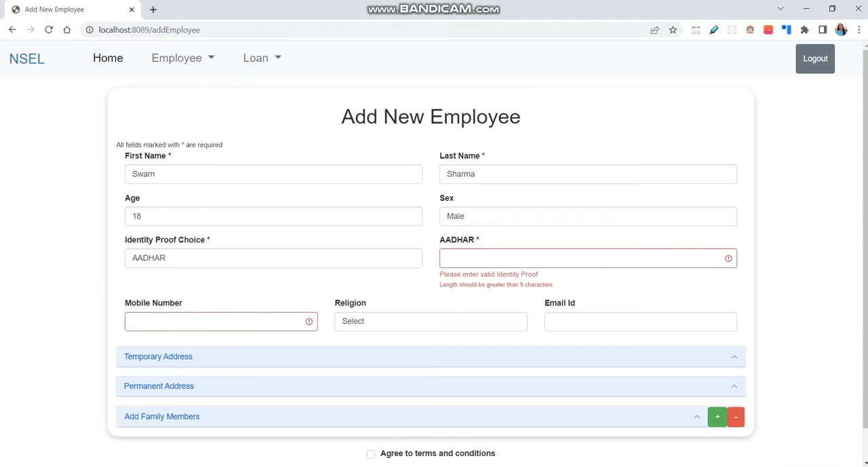
type("9")
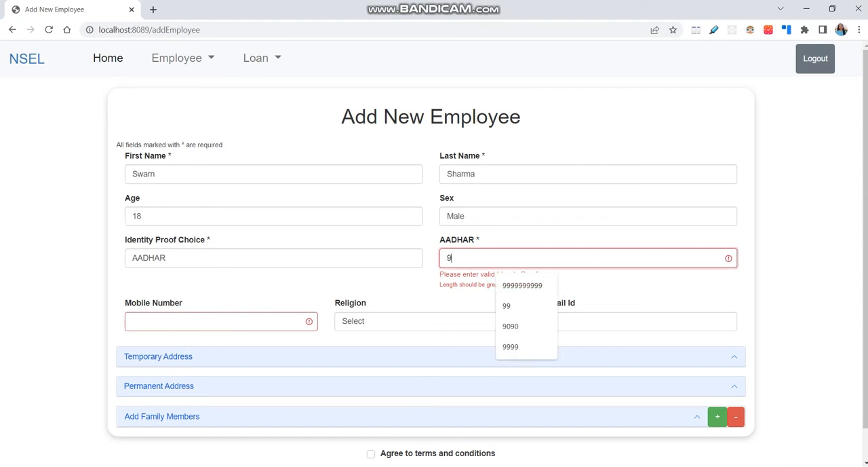
type("898989898")
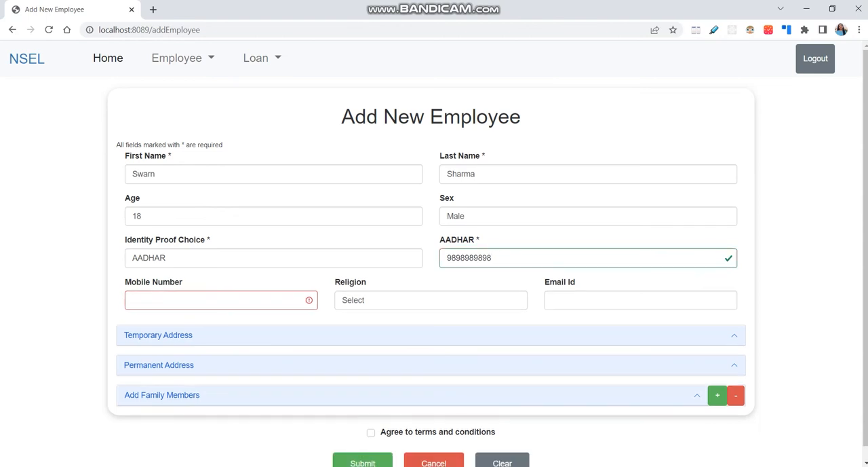
Complete the mobile number and set religion to Hinduism
type("99")
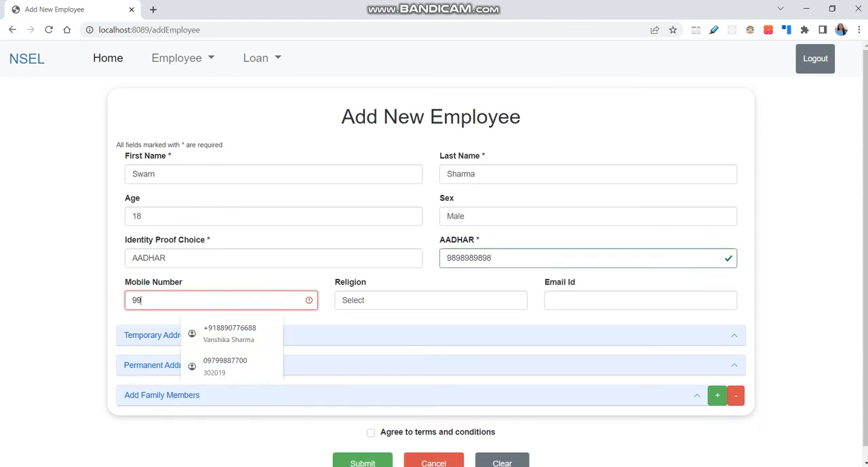
type("9999999")
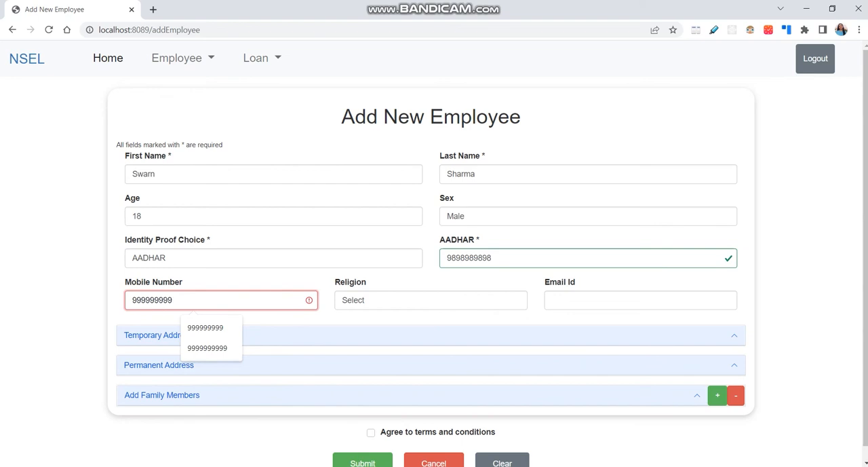
left_click(432, 299)
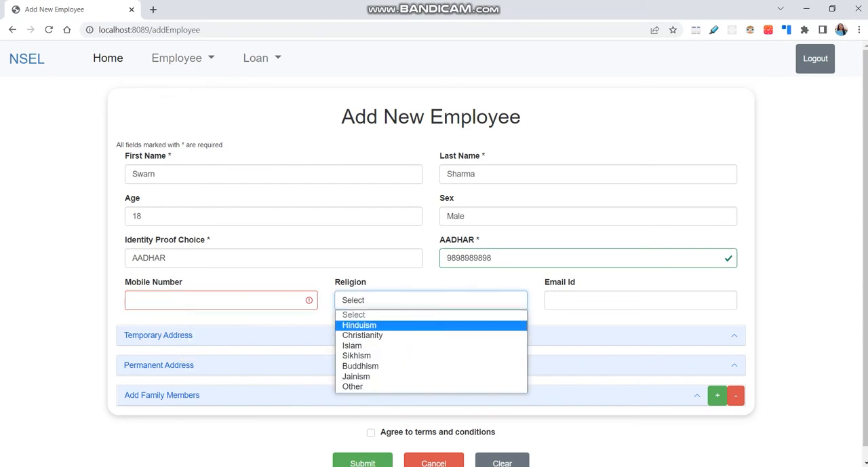
left_click(360, 325)
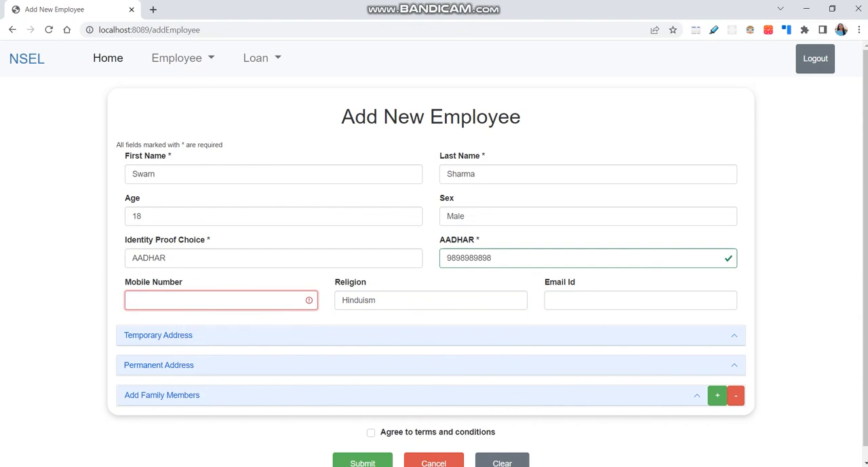
left_click(220, 300)
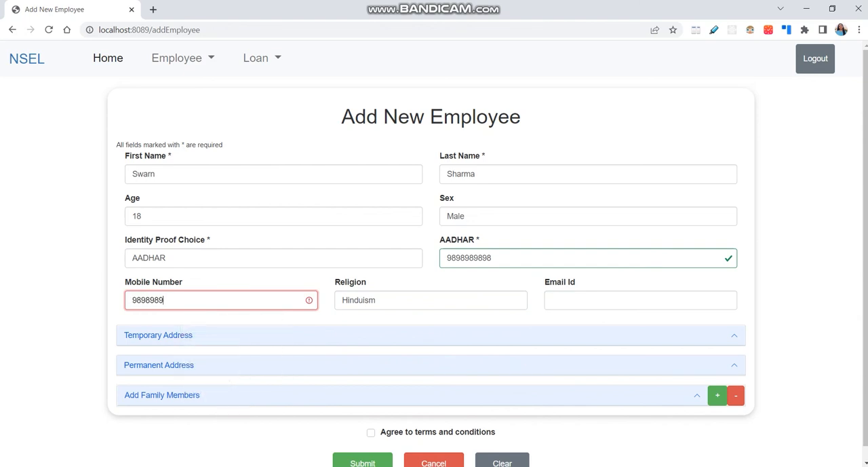
type("898")
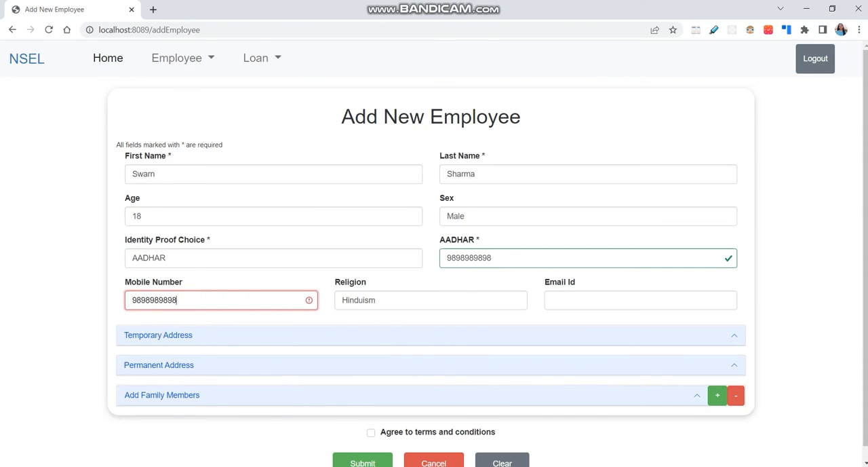
left_click(640, 299)
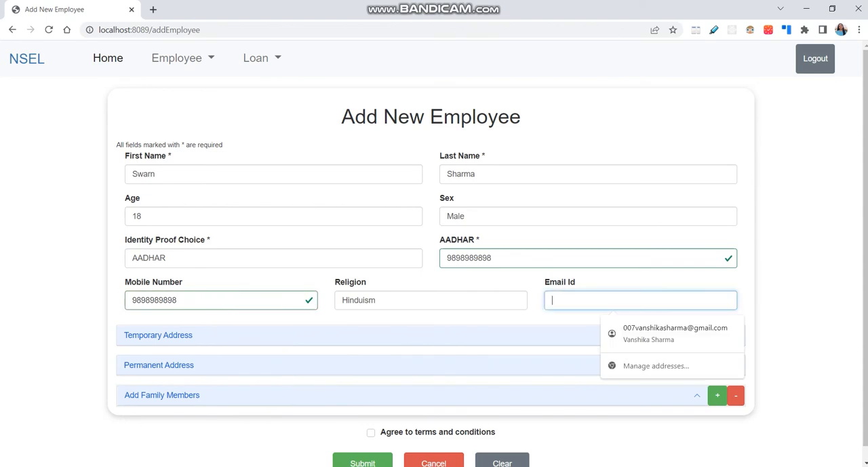
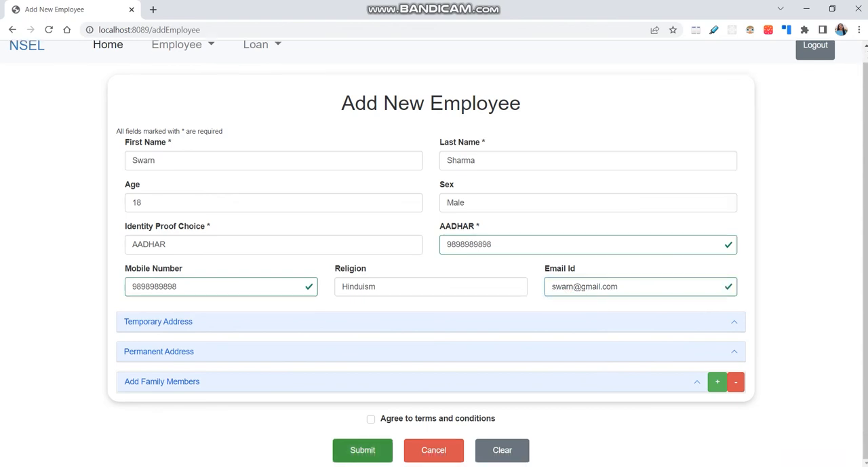
left_click(362, 451)
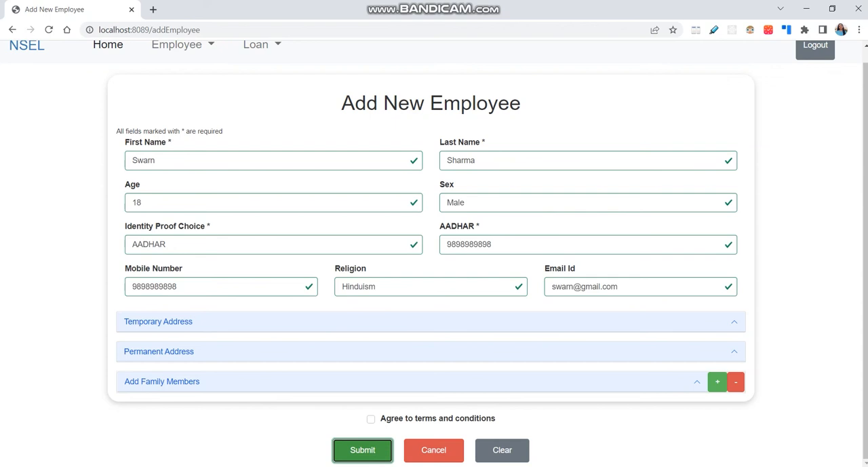
left_click(428, 320)
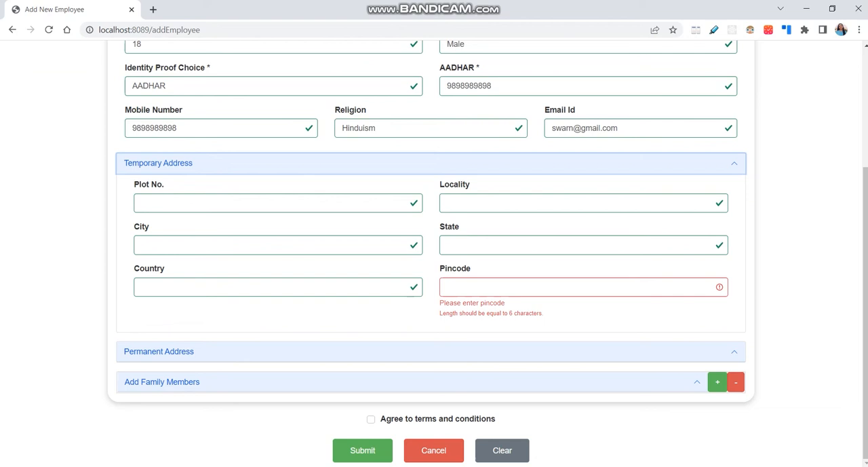
left_click(274, 245)
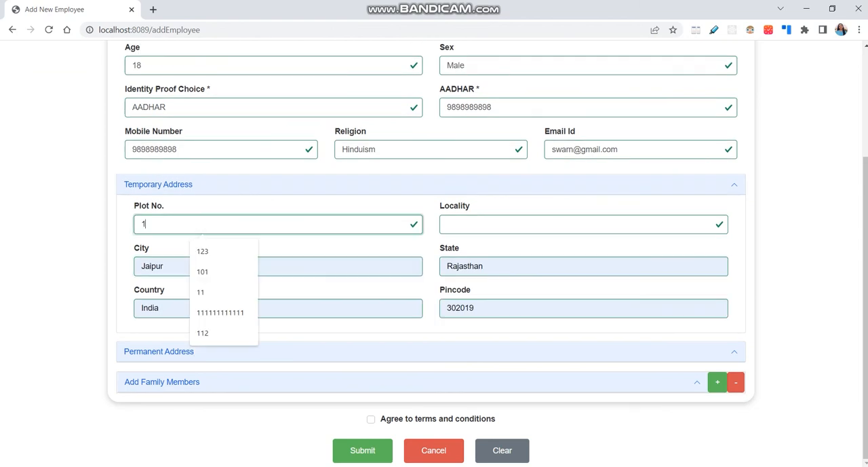
left_click(202, 251)
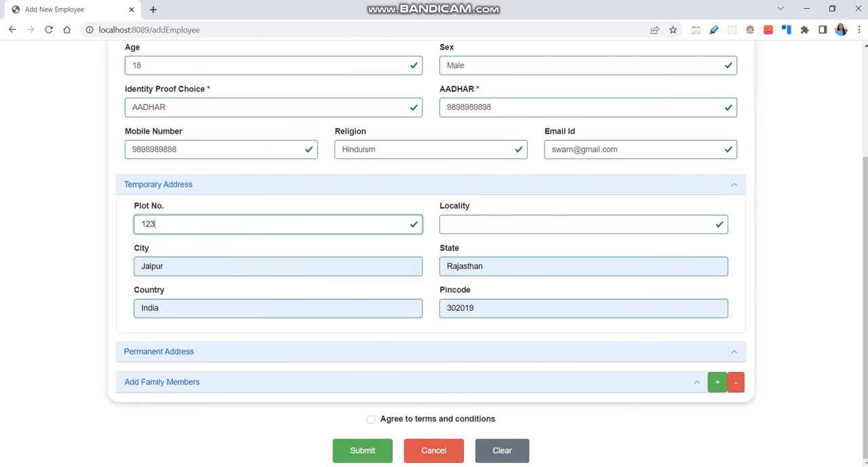
type("Vardhman Nagar")
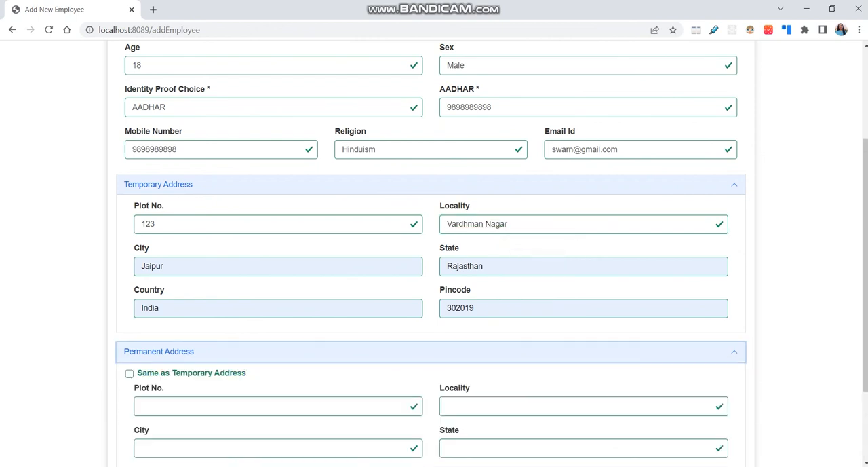
left_click(129, 371)
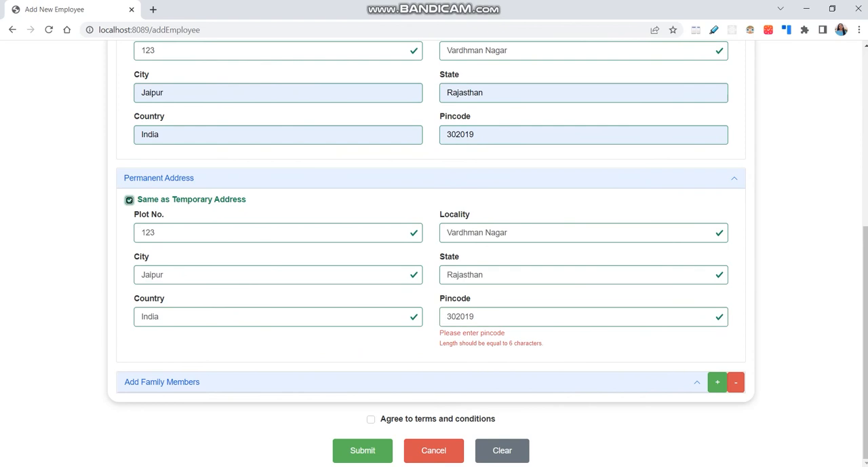
left_click(129, 199)
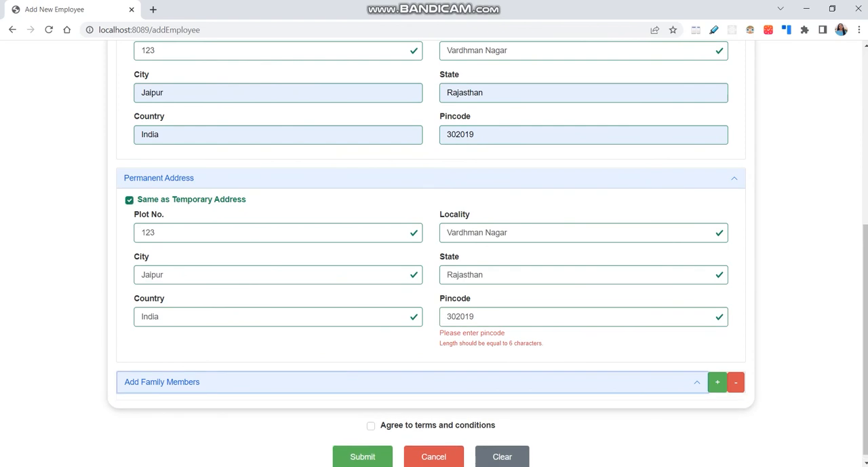
scroll("up", 3)
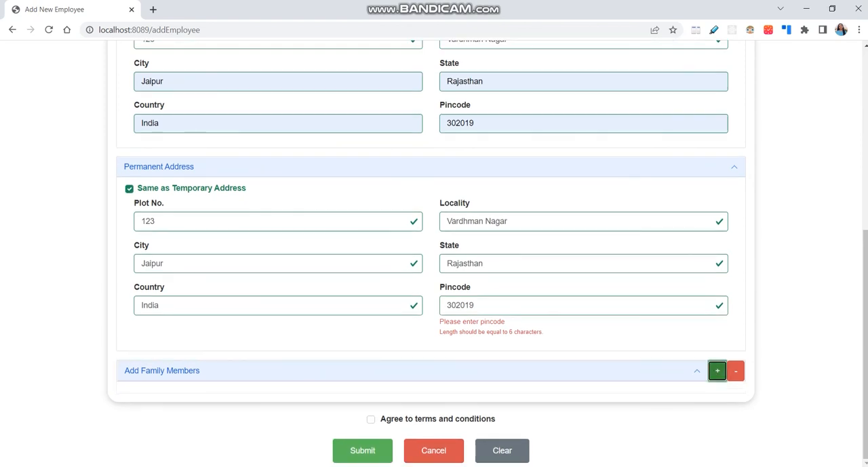
left_click(716, 370)
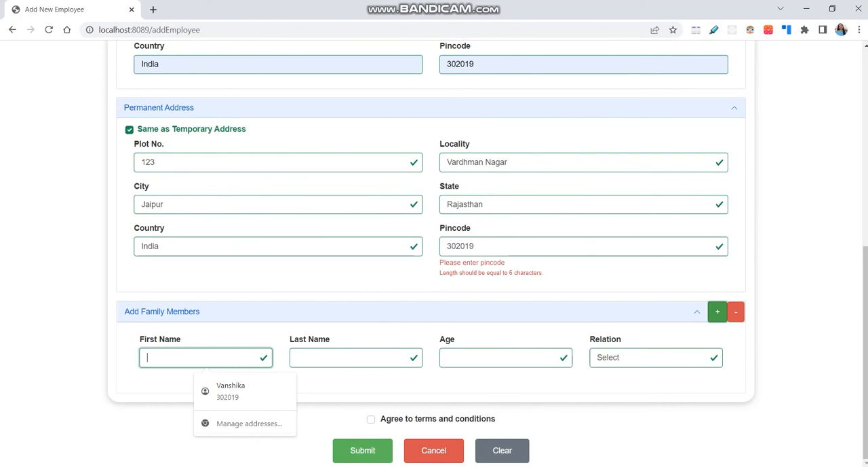
type("Vanshika")
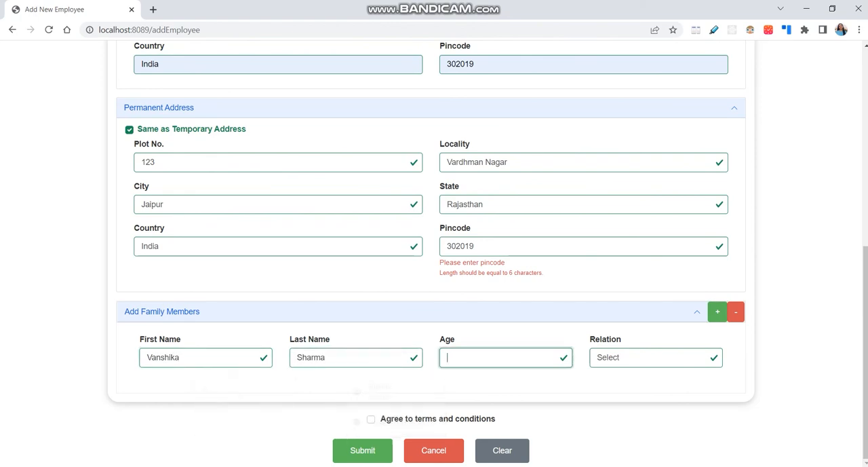
type("21")
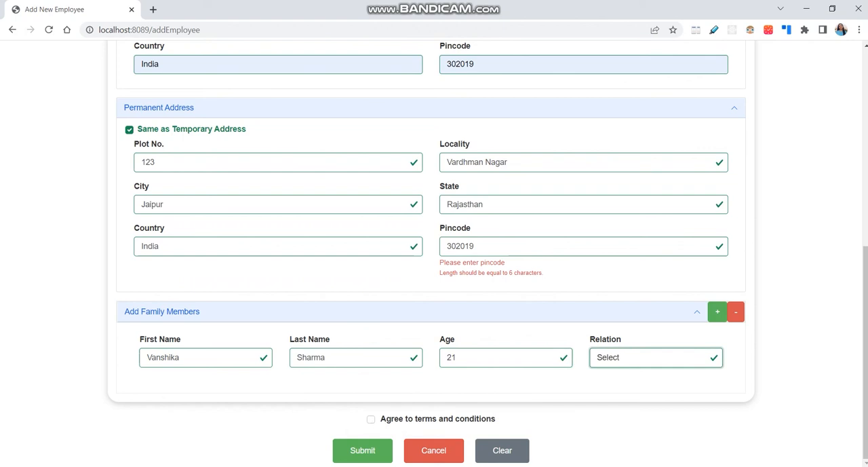
left_click(655, 356)
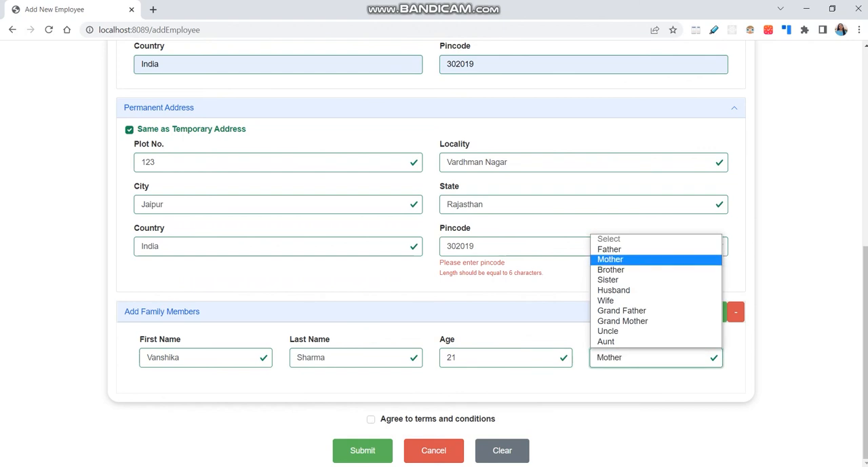
left_click(608, 279)
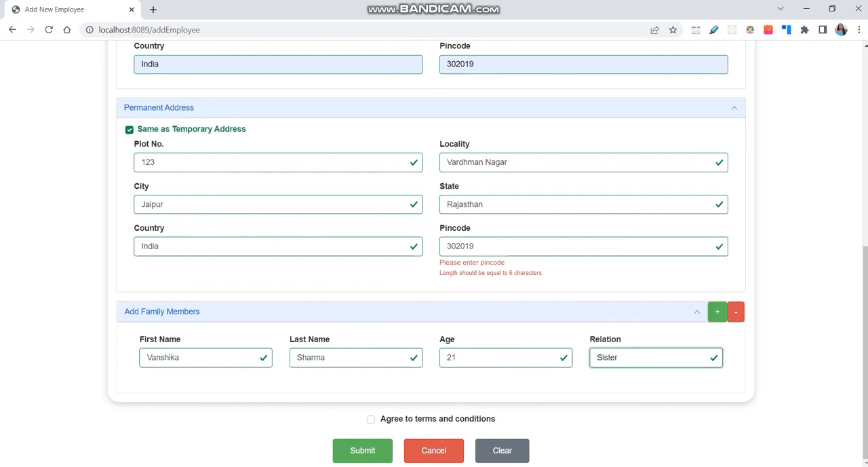
Agree to the terms and conditions and save the new employee
left_click(370, 418)
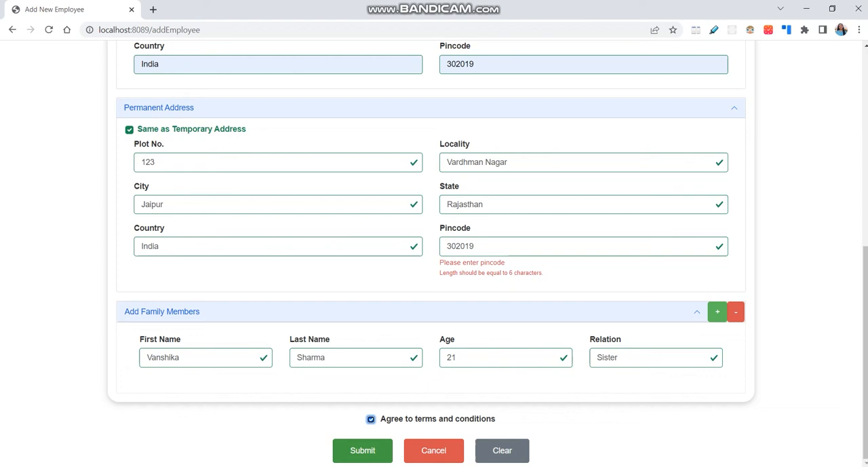
left_click(362, 450)
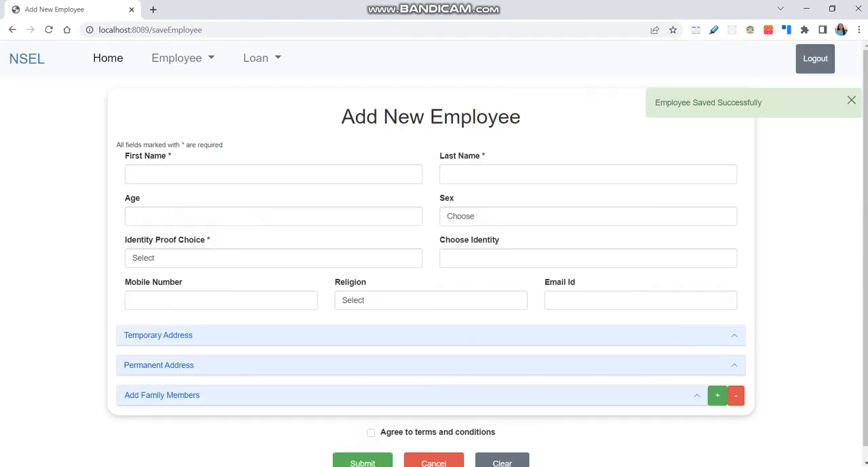
Return to the home page and bring the Manage Loans buttons into view
left_click(109, 57)
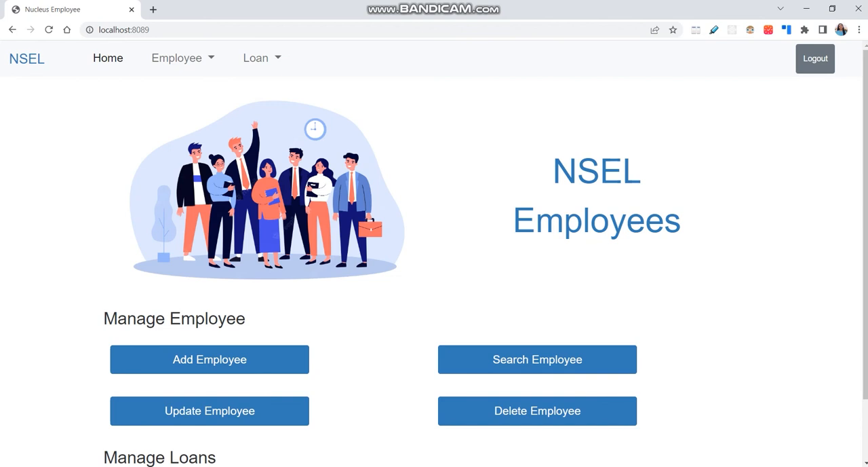
scroll("down", 3)
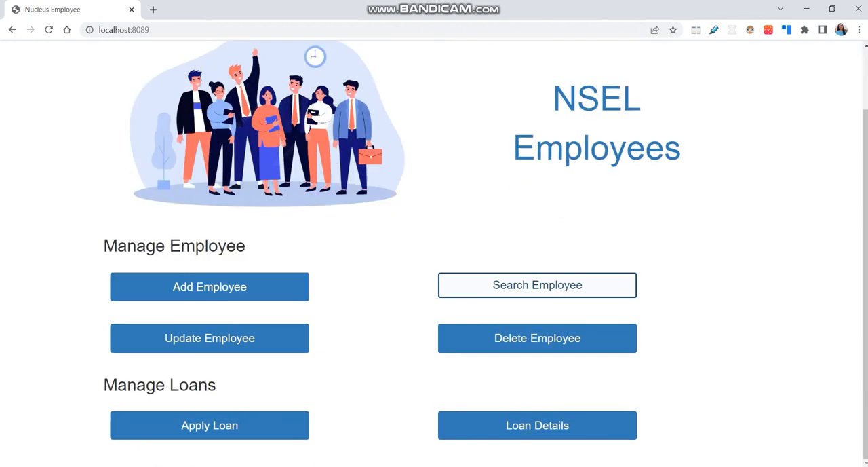
left_click(538, 285)
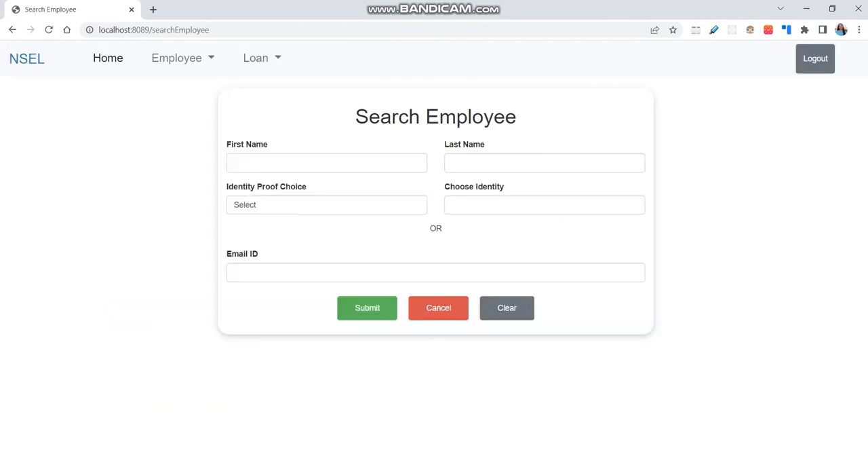
left_click(326, 163)
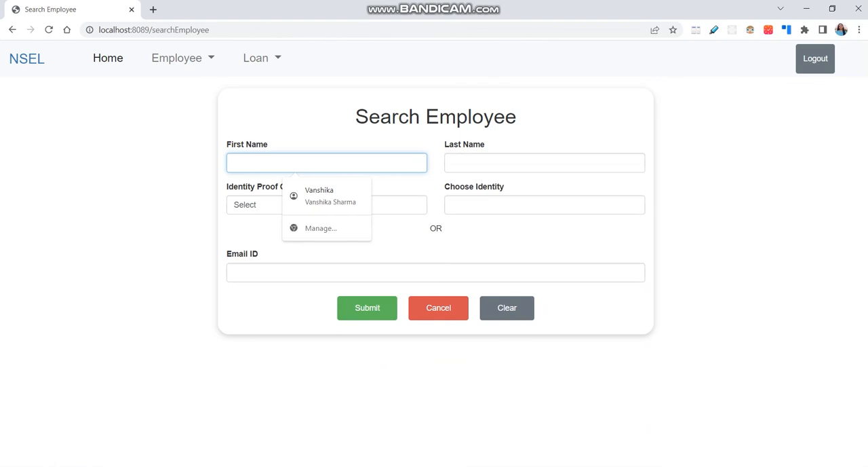
left_click(326, 163)
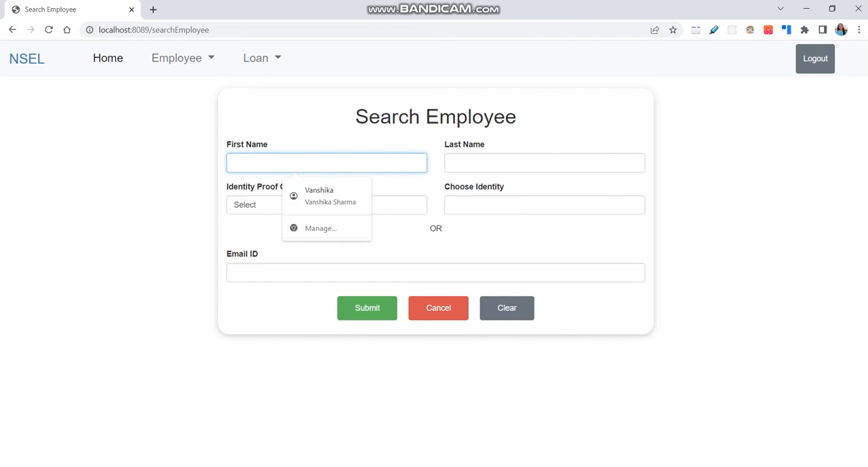
type("swarn")
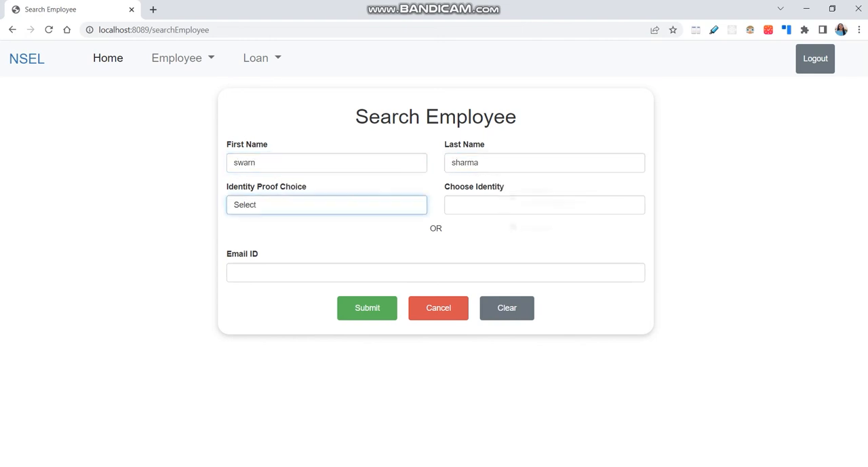
left_click(325, 204)
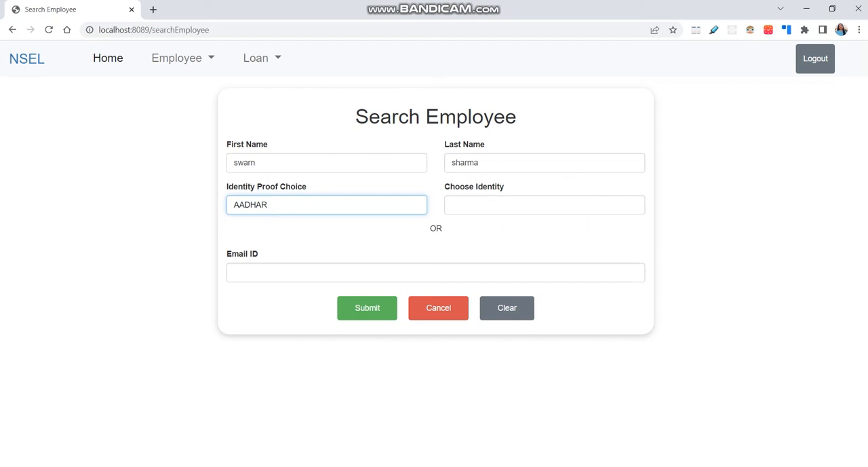
type("98")
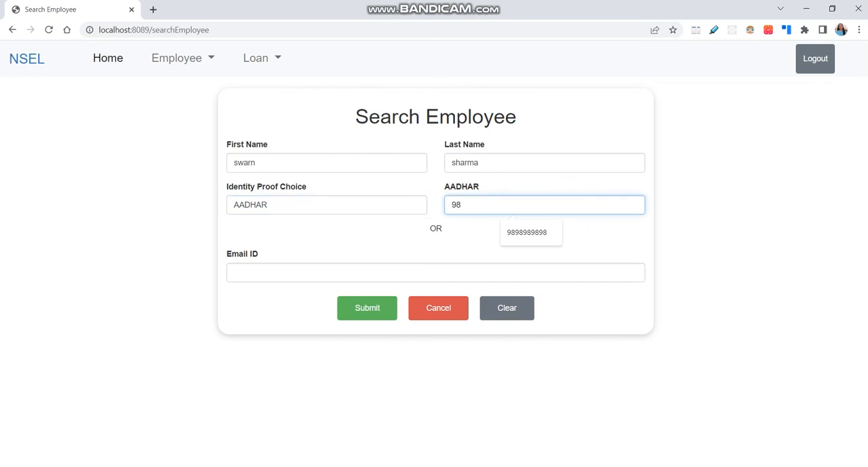
left_click(526, 232)
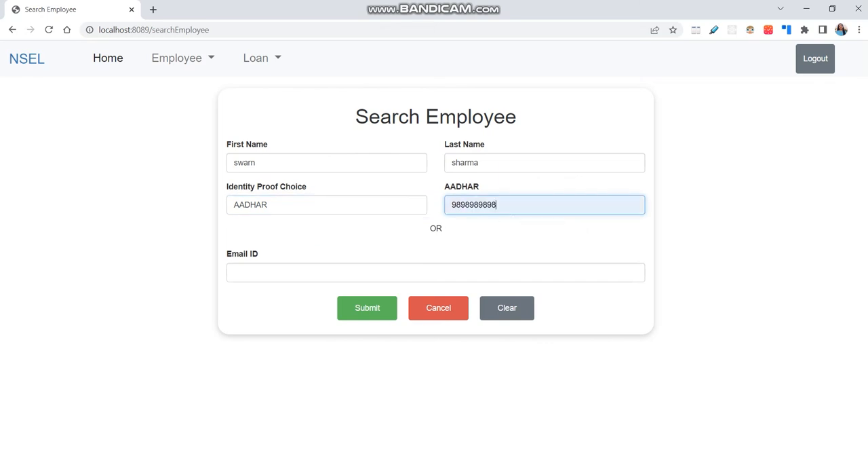
left_click(366, 307)
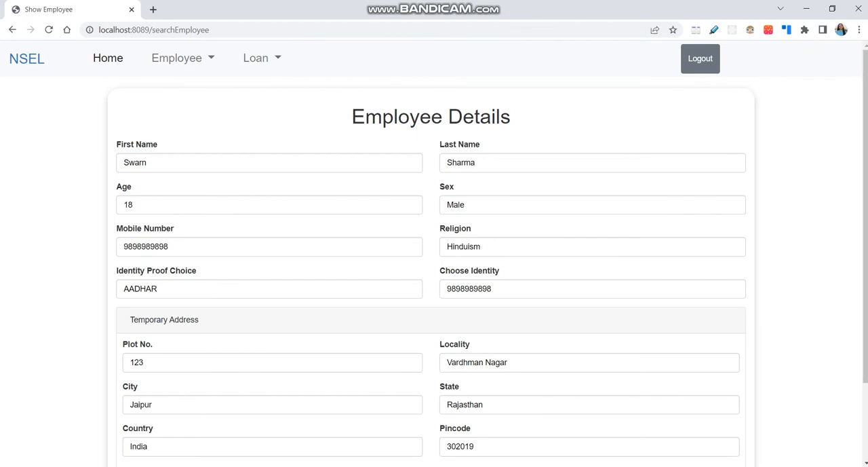
Review the employee's addresses and sister family member, then return to the home page
scroll("down", 3)
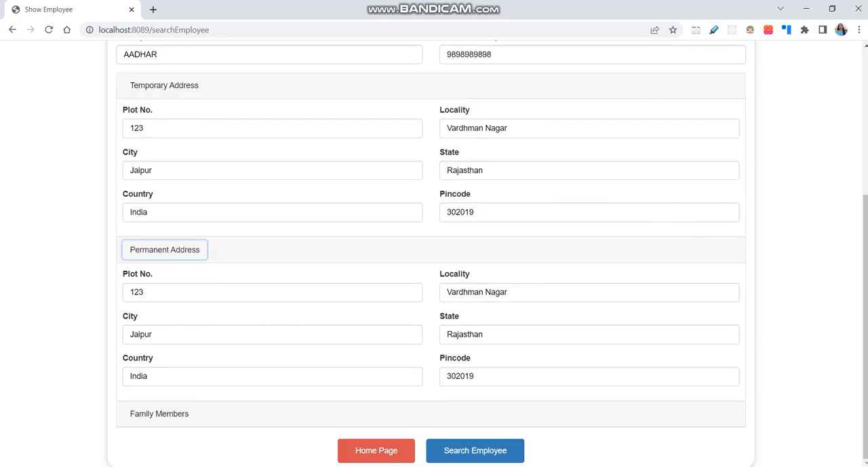
scroll("down", 3)
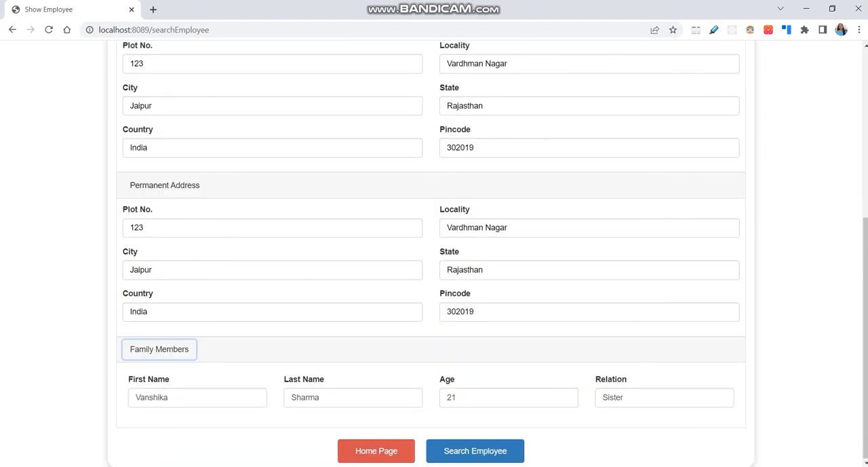
left_click(375, 451)
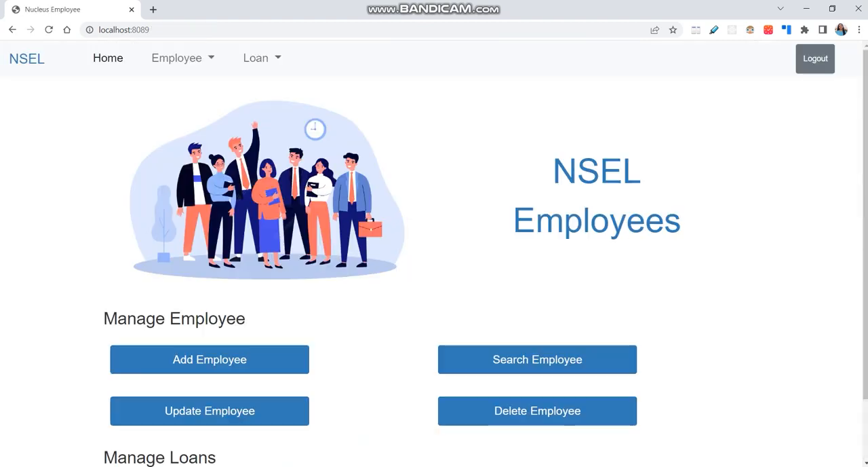
left_click(209, 410)
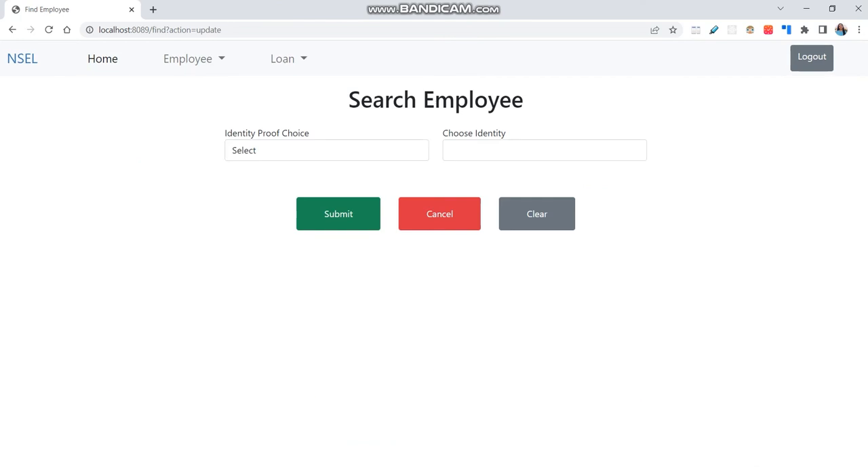
left_click(326, 149)
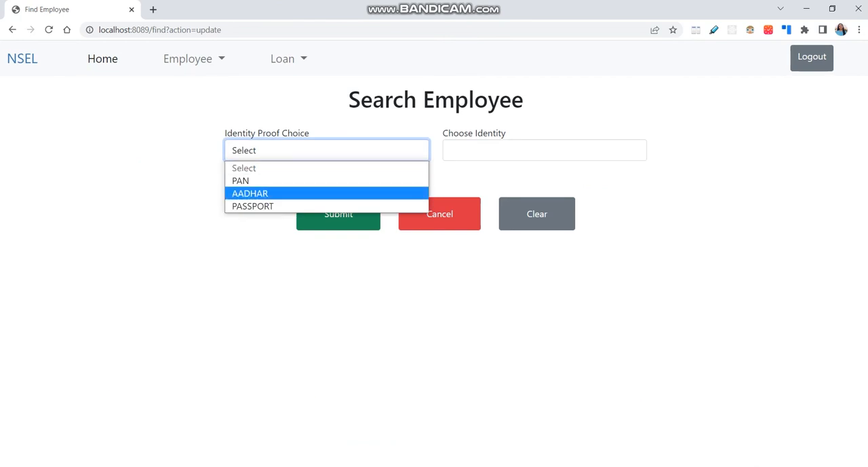
left_click(250, 192)
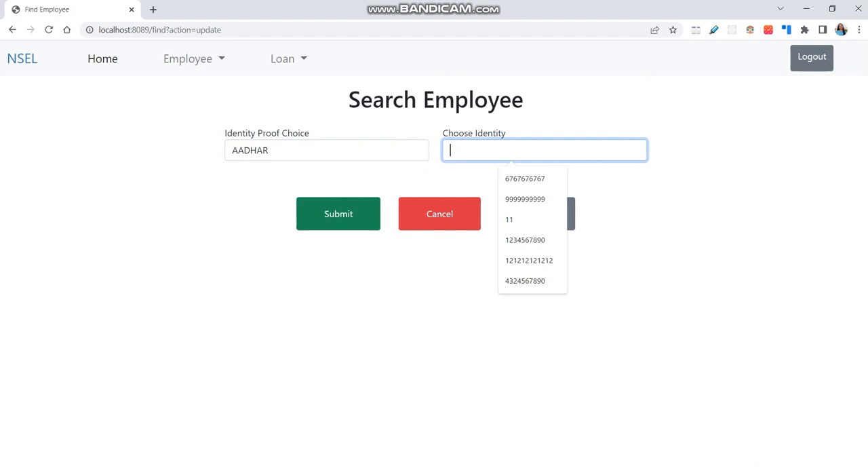
type("9898989898")
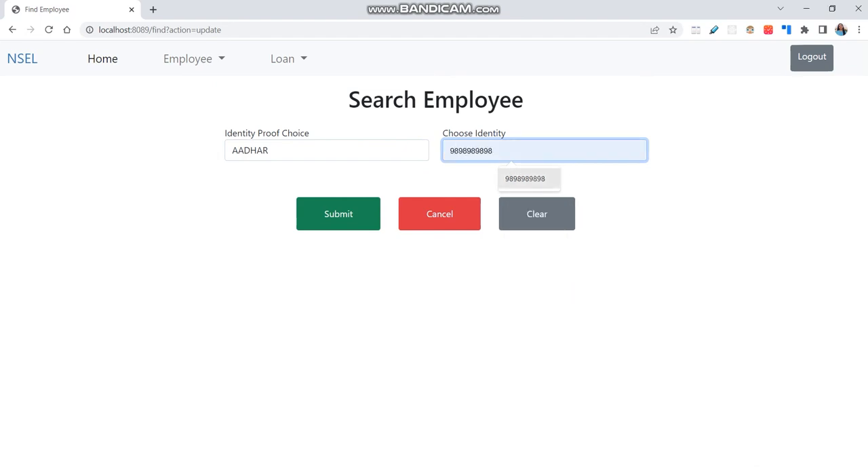
Replace the identity with gibberish 'dbdfhv duhduhduhd' and submit, getting 'Employee does not exist!'
left_click(537, 213)
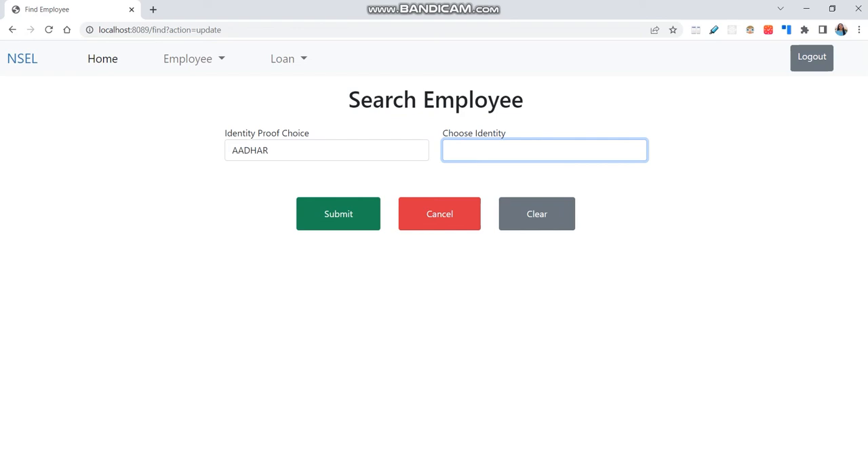
type("d")
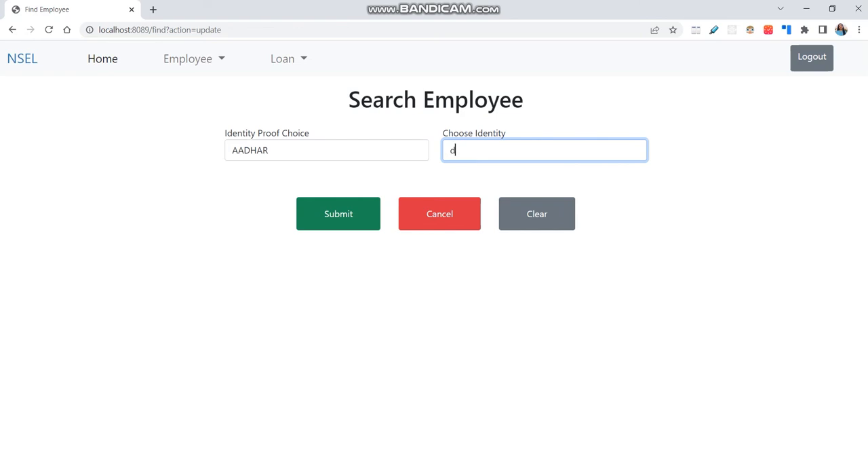
type("dbdfhv duhduhduhd")
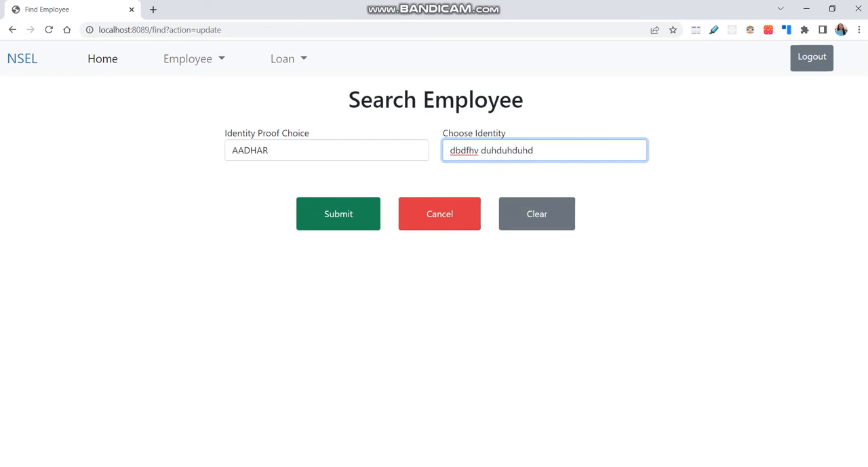
left_click(338, 213)
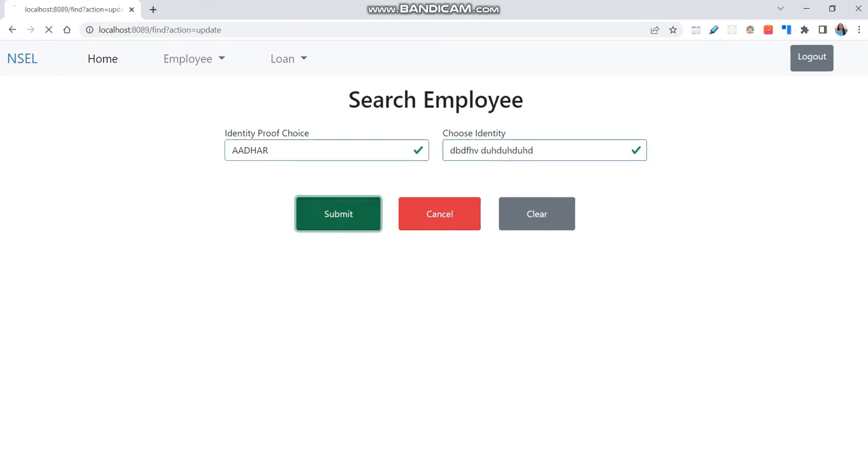
left_click(338, 213)
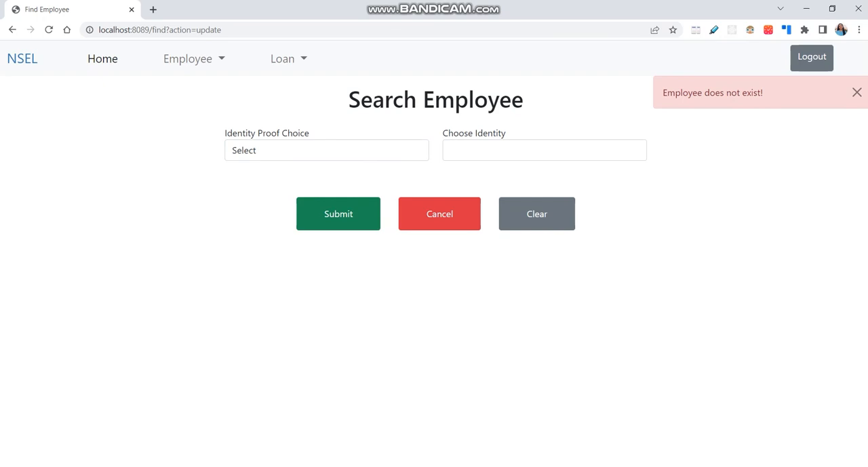
left_click(326, 149)
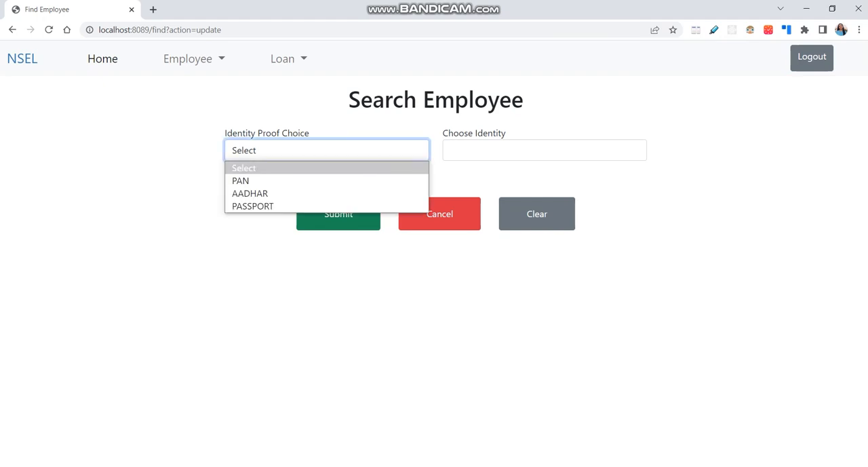
left_click(249, 193)
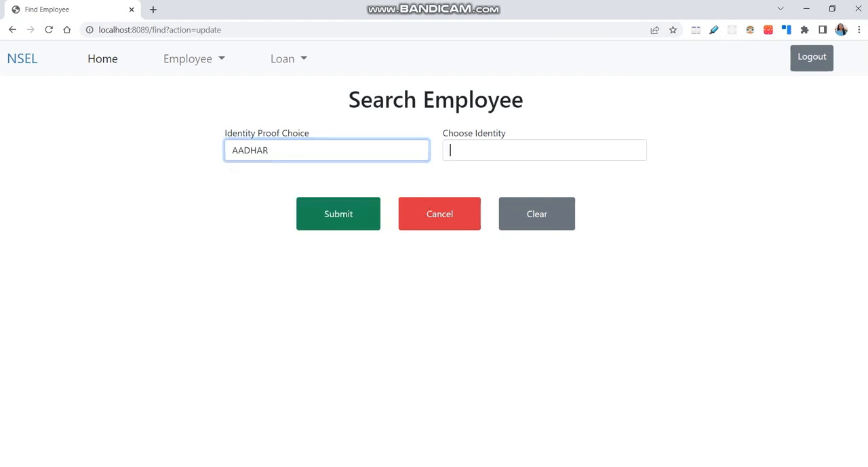
type("9898989898")
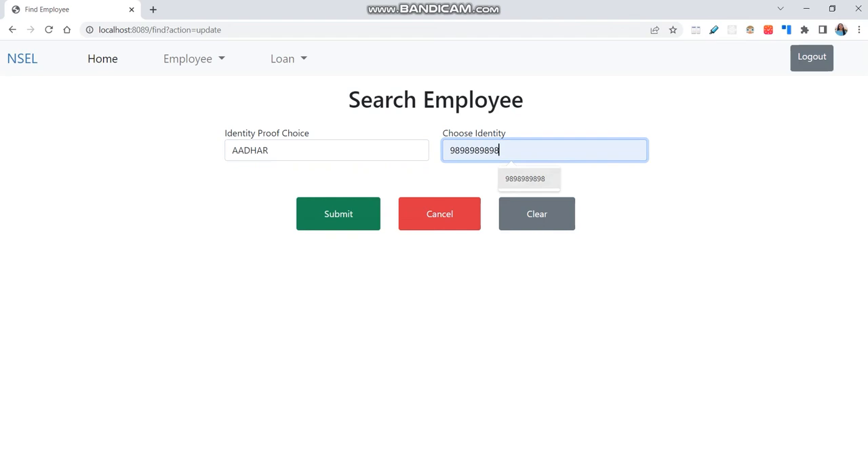
left_click(338, 213)
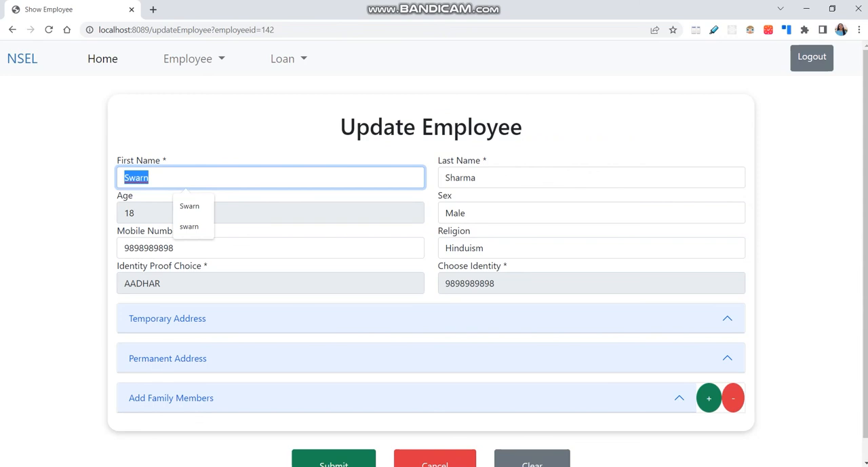
Retype the first name as Shawn, save the update, and go to employee search
type("Sha")
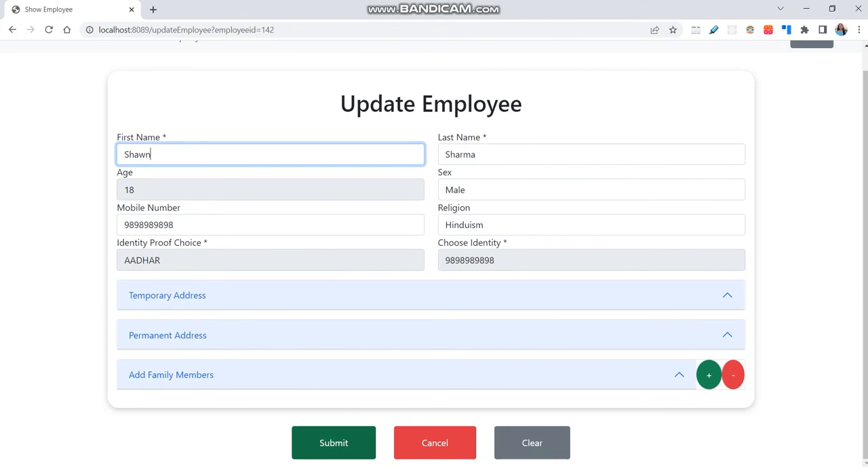
left_click(333, 443)
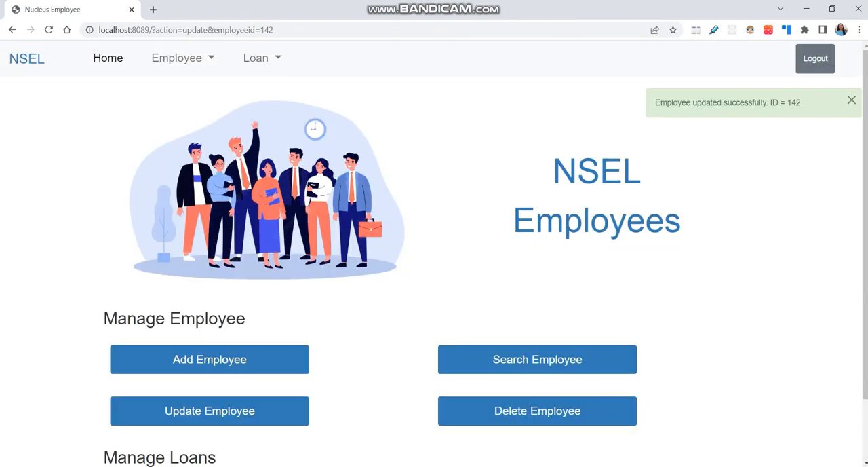
left_click(852, 100)
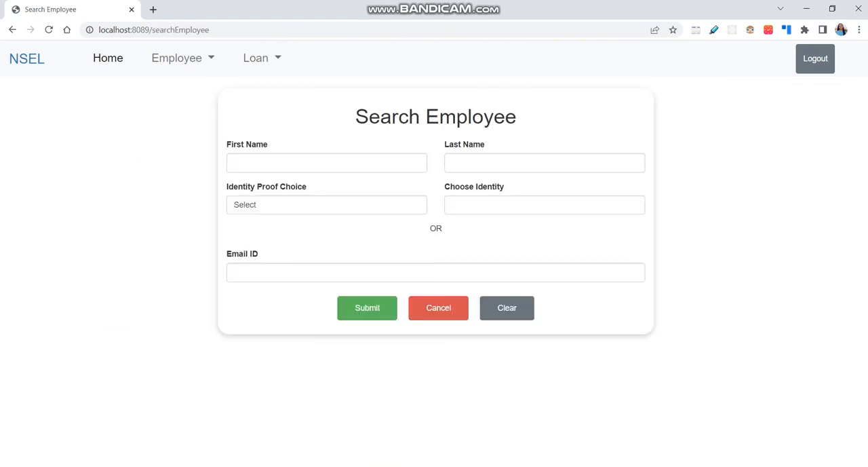
type("shaw")
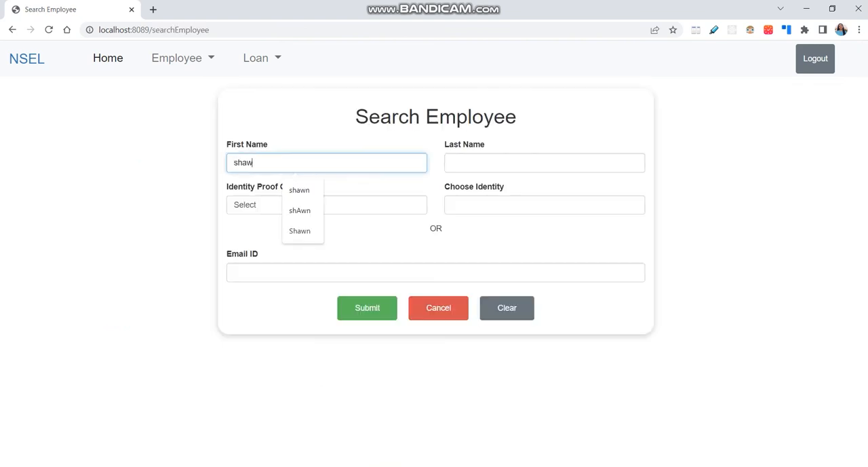
left_click(298, 190)
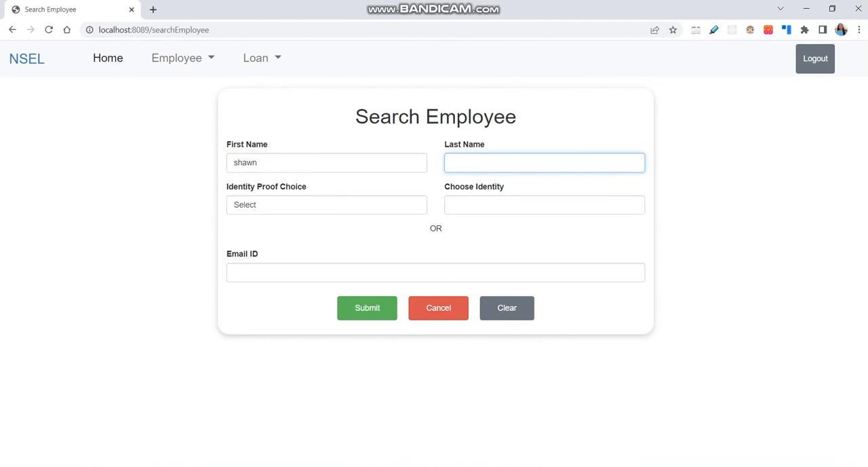
type("SHARAM")
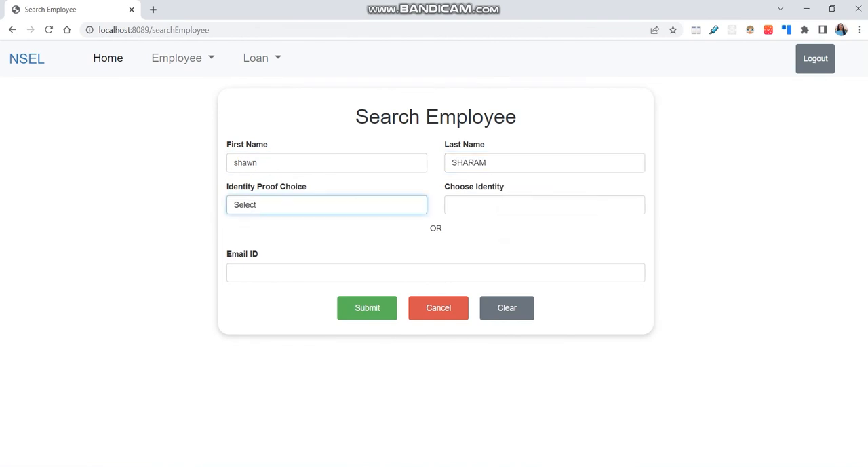
key("Backspace")
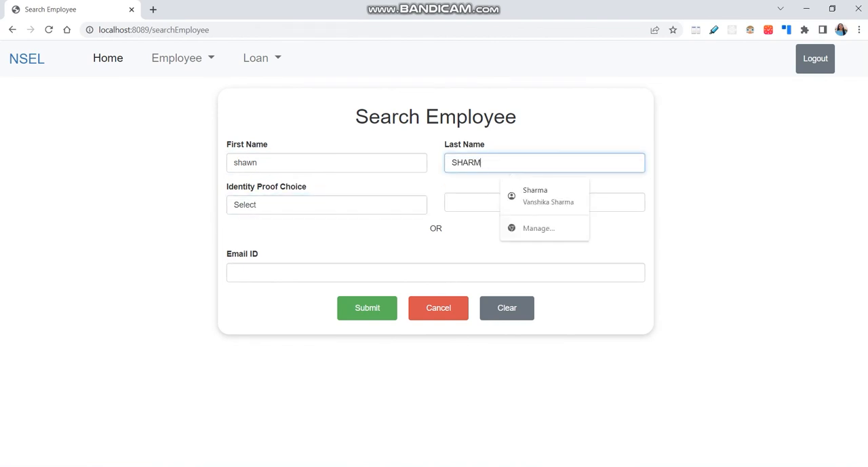
type("A")
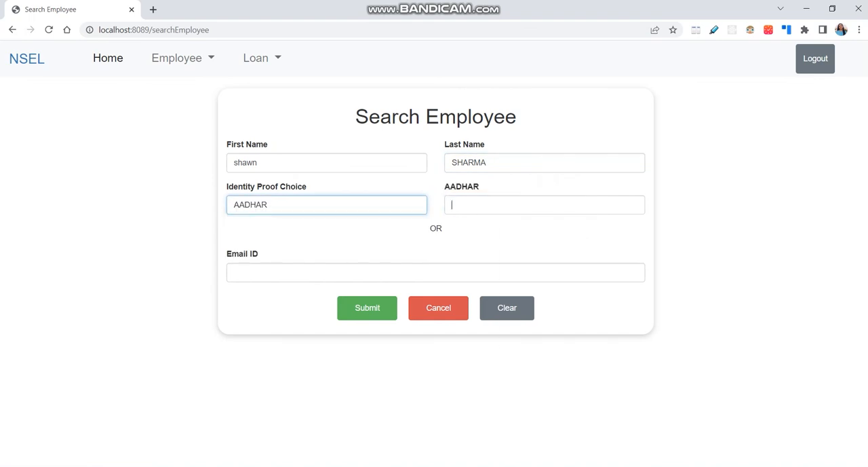
type("98")
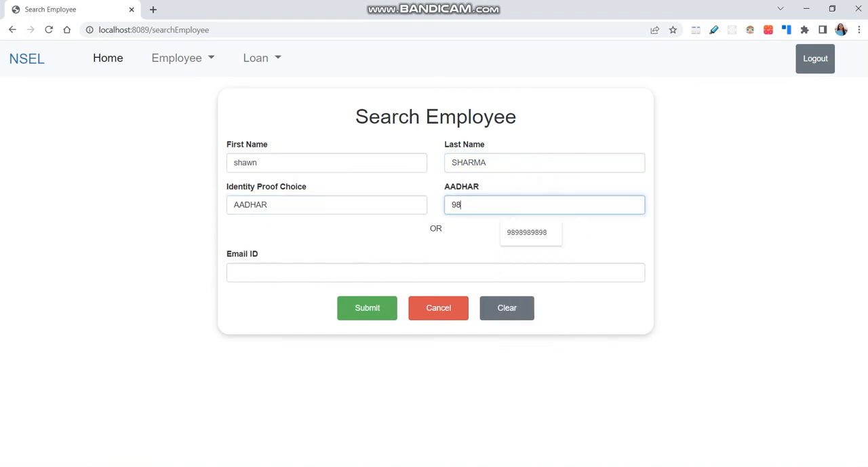
left_click(527, 232)
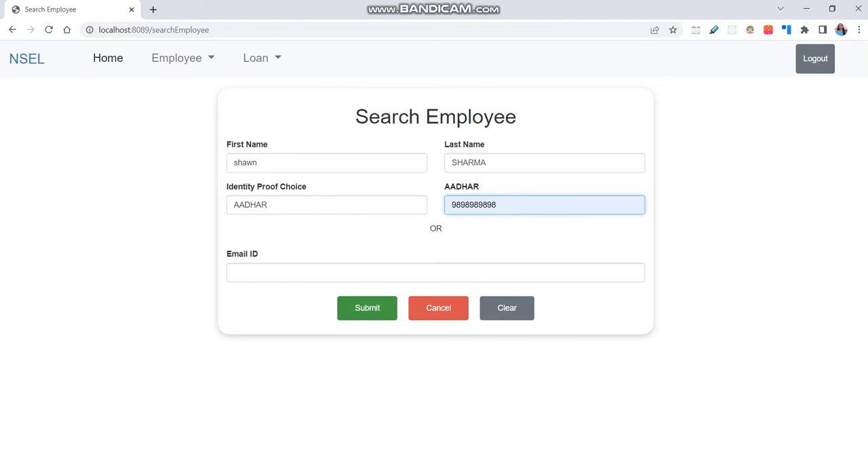
left_click(366, 307)
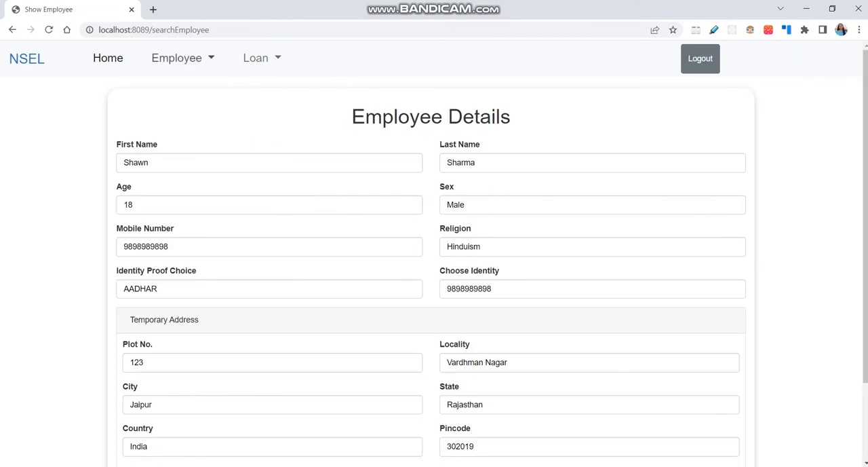
left_click(109, 57)
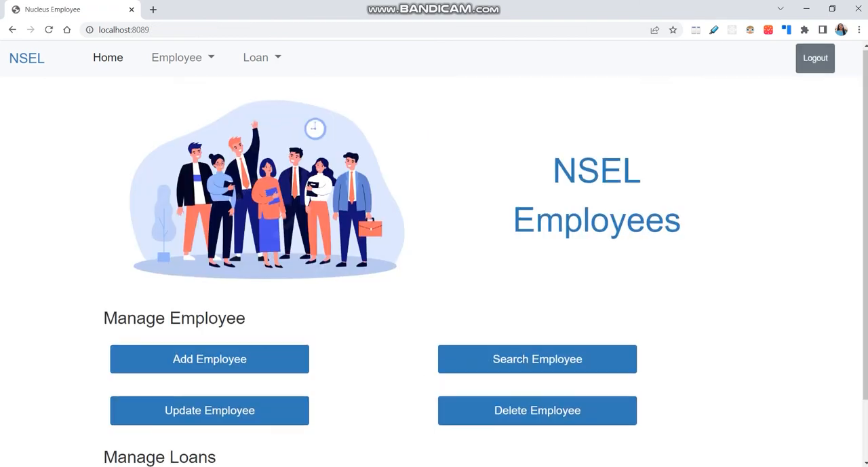
scroll("down", 3)
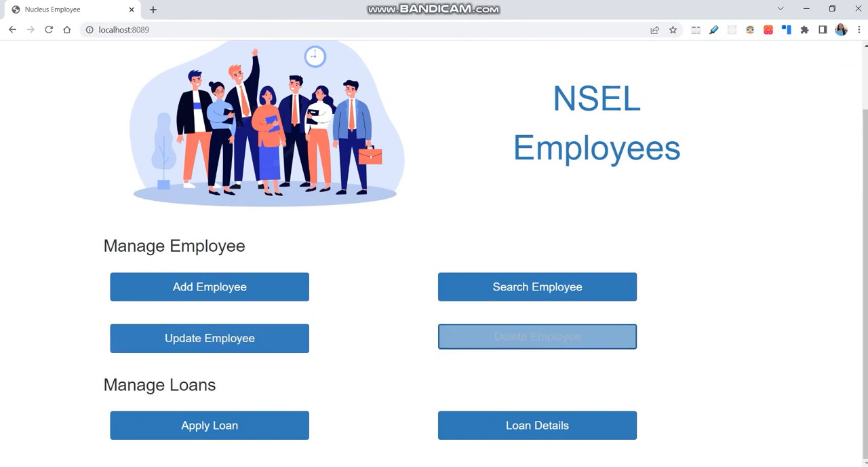
left_click(537, 335)
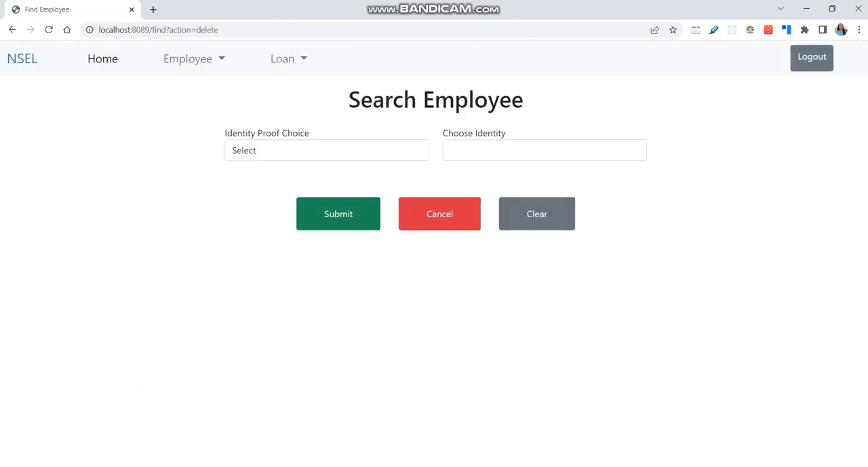
left_click(326, 149)
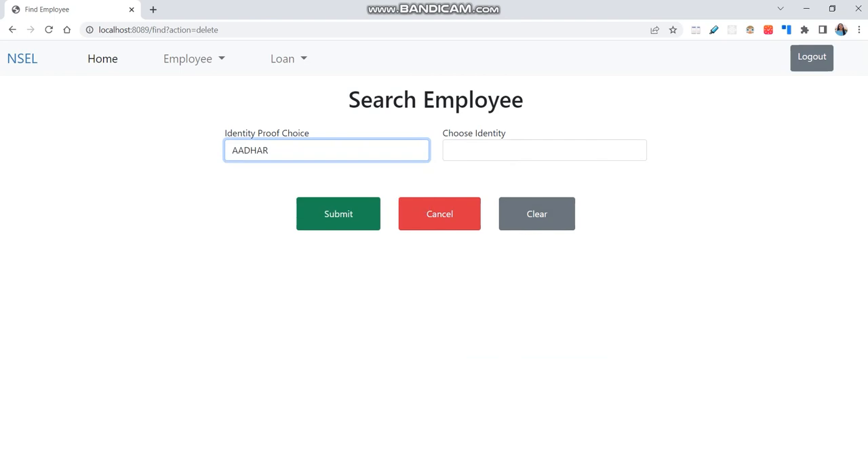
type("98")
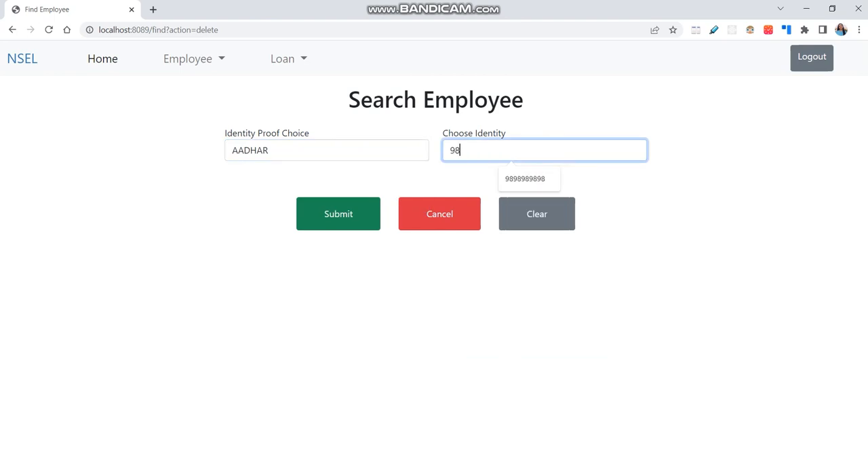
left_click(525, 179)
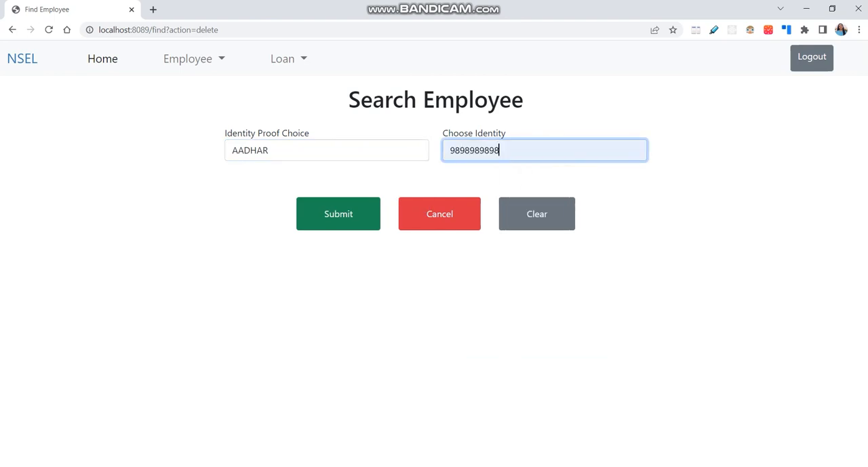
left_click(337, 213)
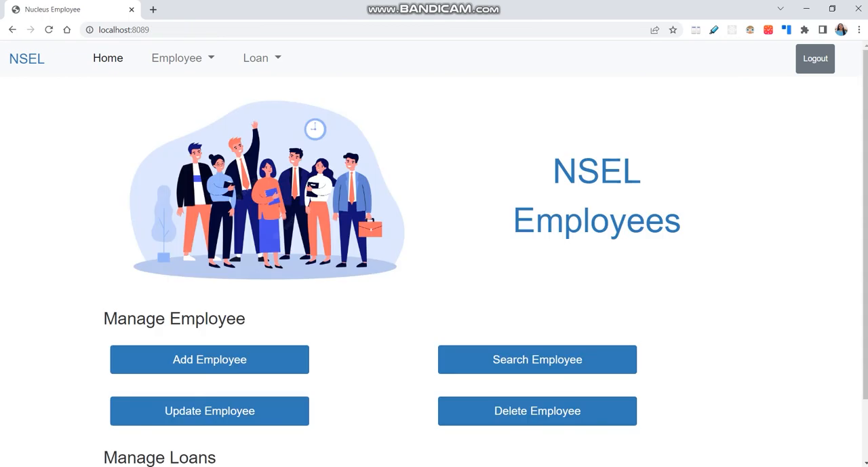
Scroll the home page down to the Manage Loans options
scroll("down", 3)
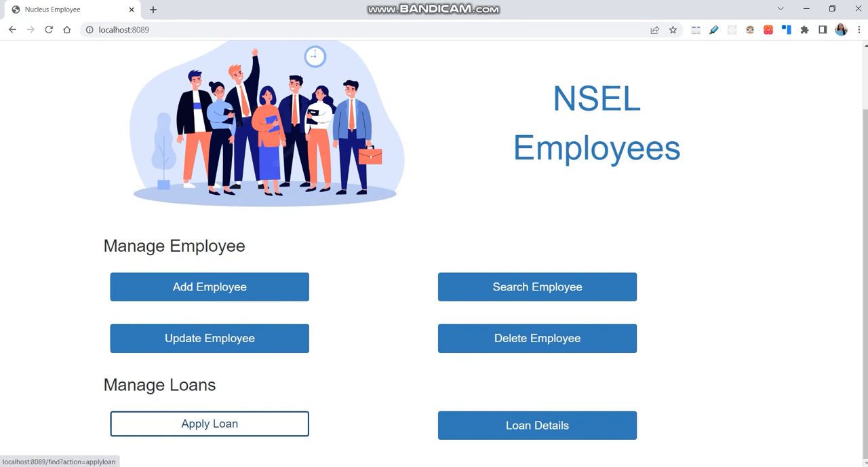
mouse_move(537, 424)
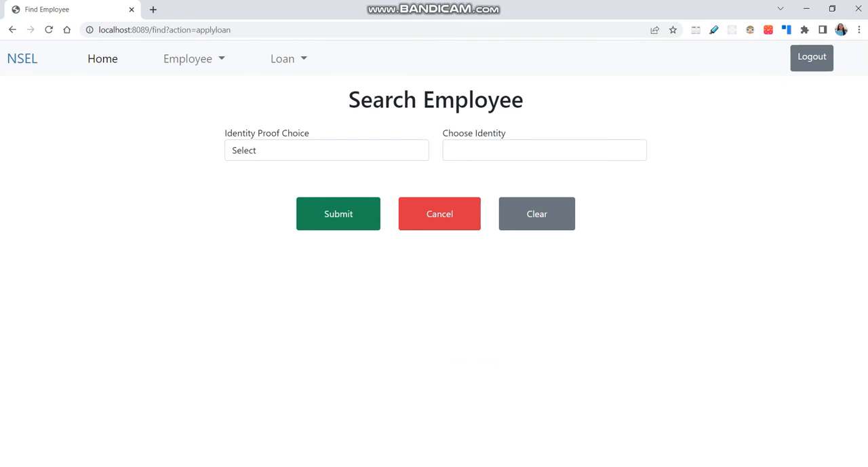
left_click(338, 213)
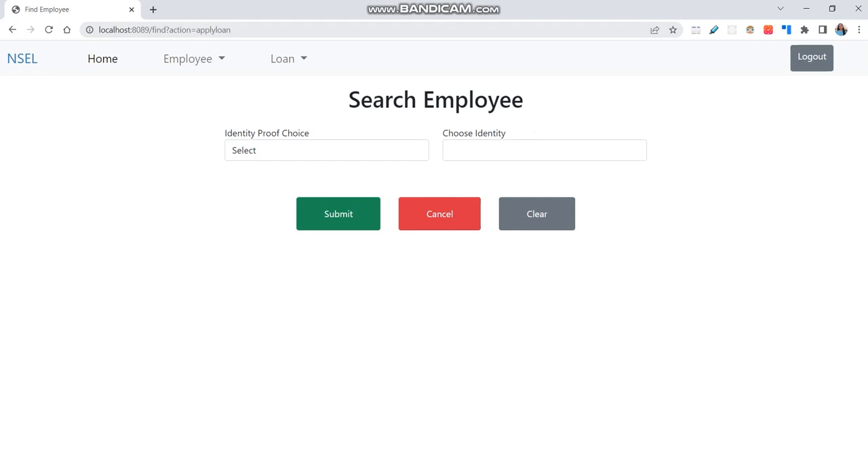
left_click(326, 149)
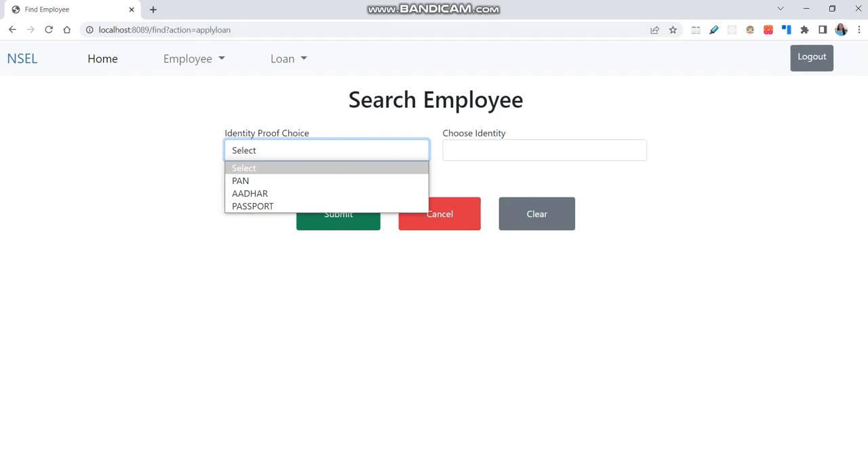
mouse_move(250, 193)
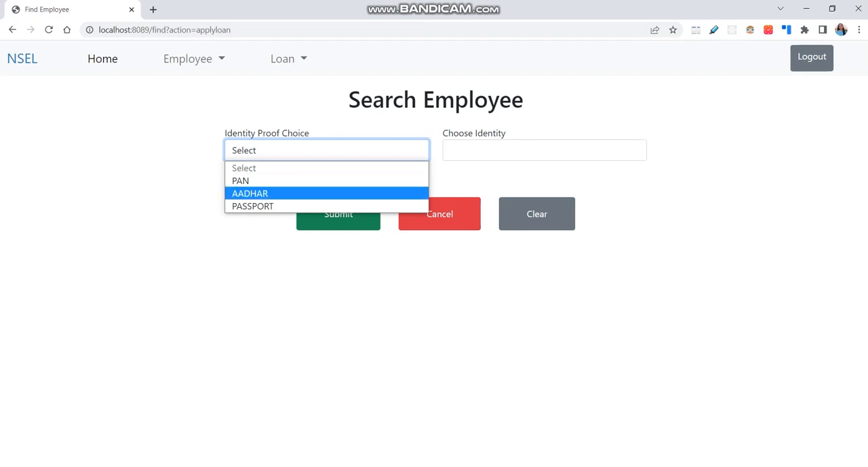
left_click(250, 193)
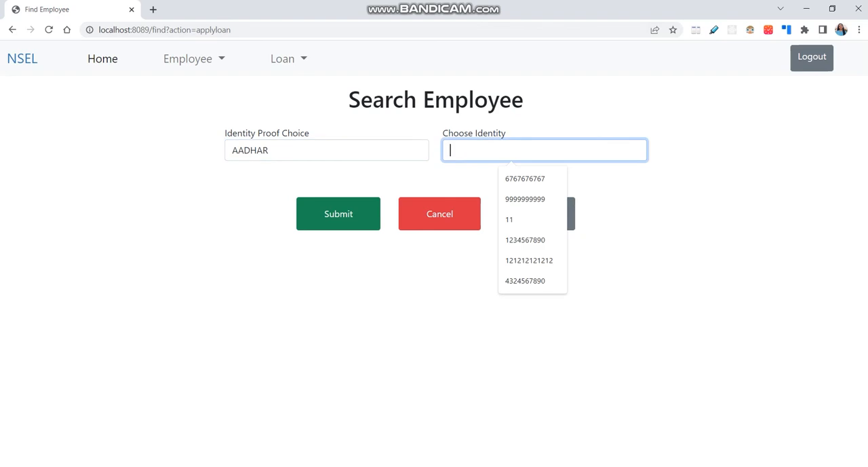
type("9898989898")
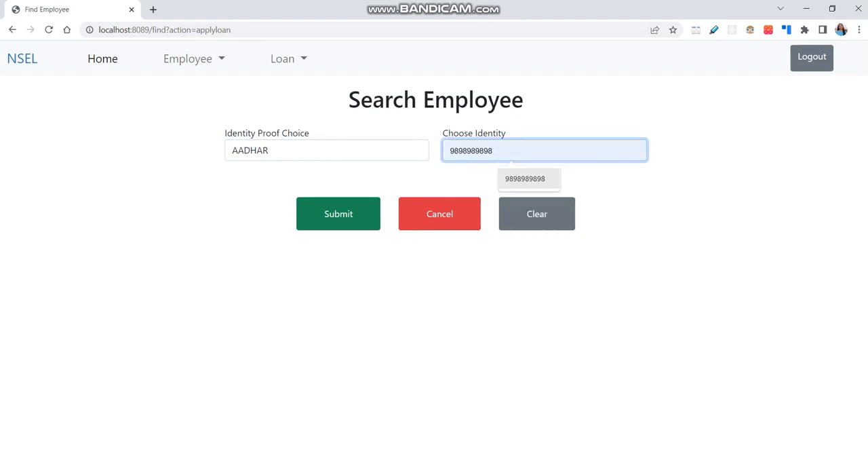
left_click(339, 213)
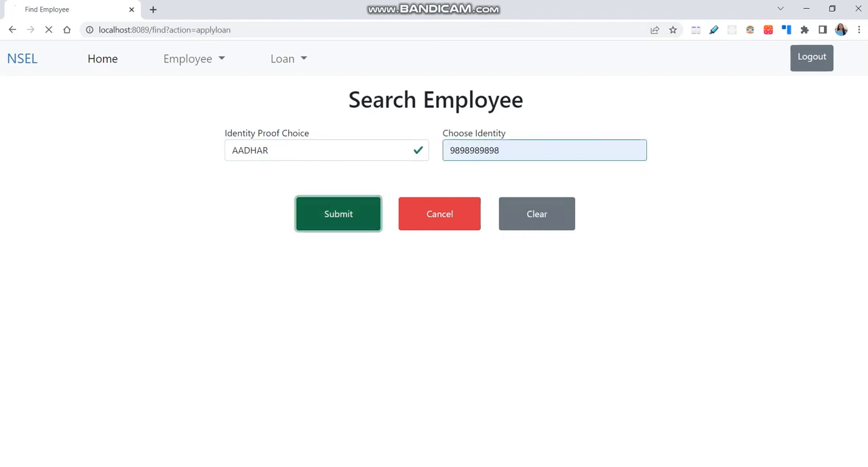
left_click(338, 213)
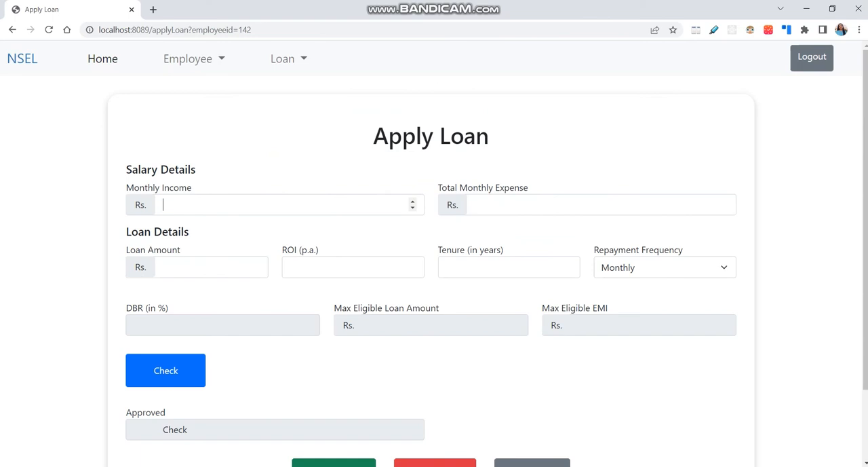
Enter monthly income 50000 and total monthly expense 25000
left_click(285, 203)
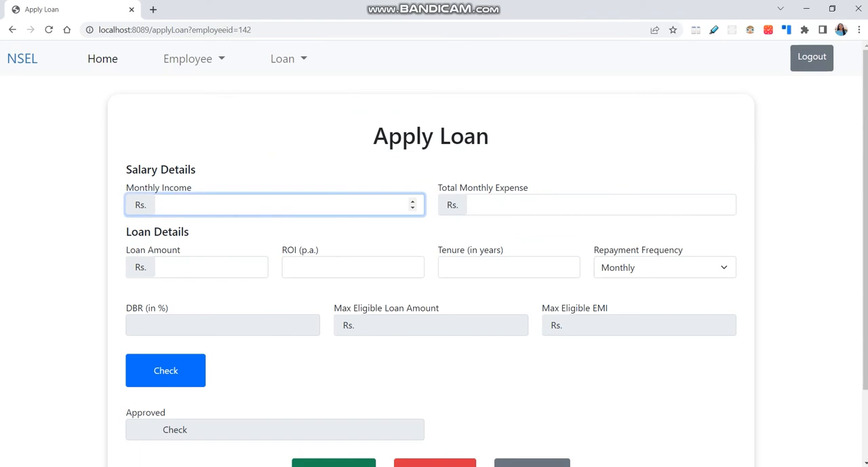
type("50000")
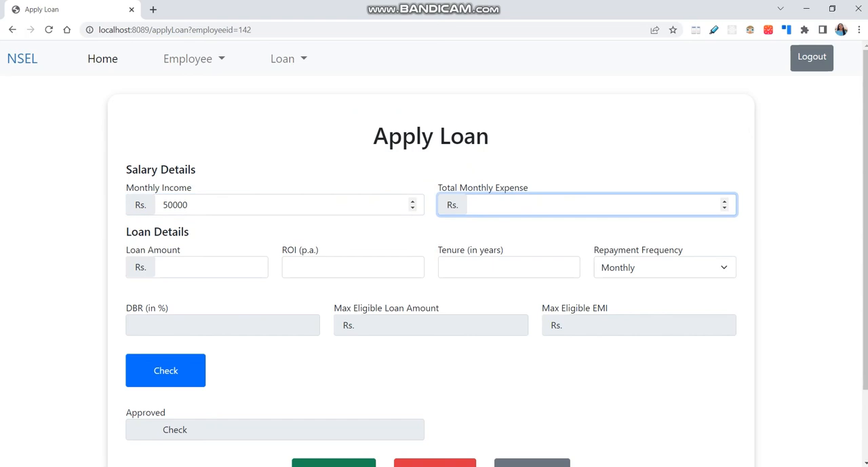
type("2")
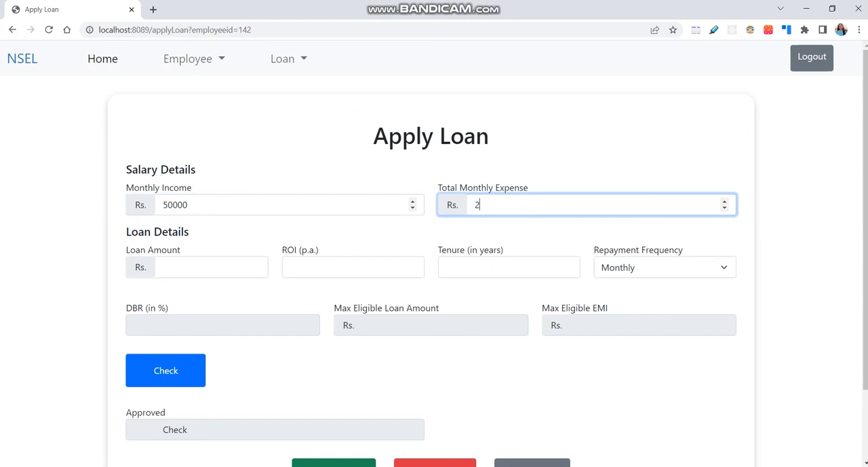
type("5000")
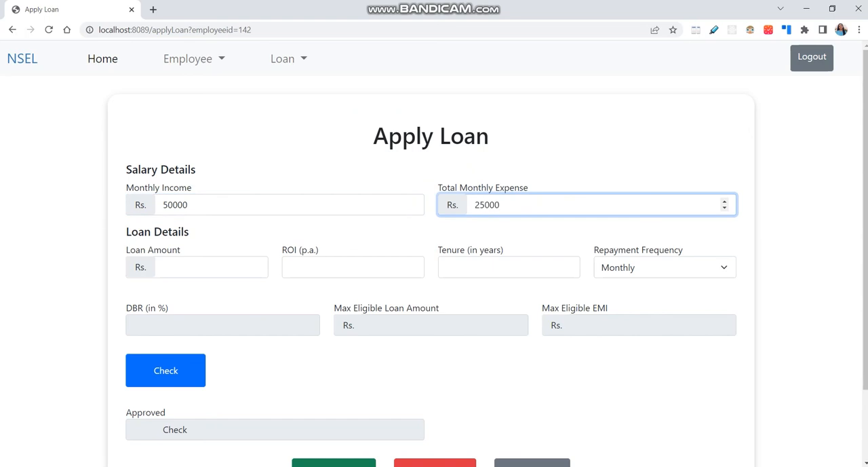
Enter loan amount 200000 at 12% for 2 years with monthly repayment, DBR 50
left_click(196, 266)
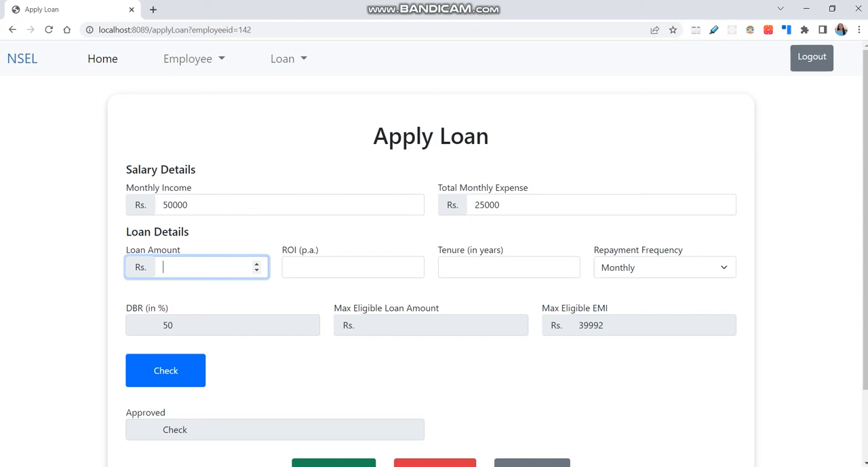
type("20")
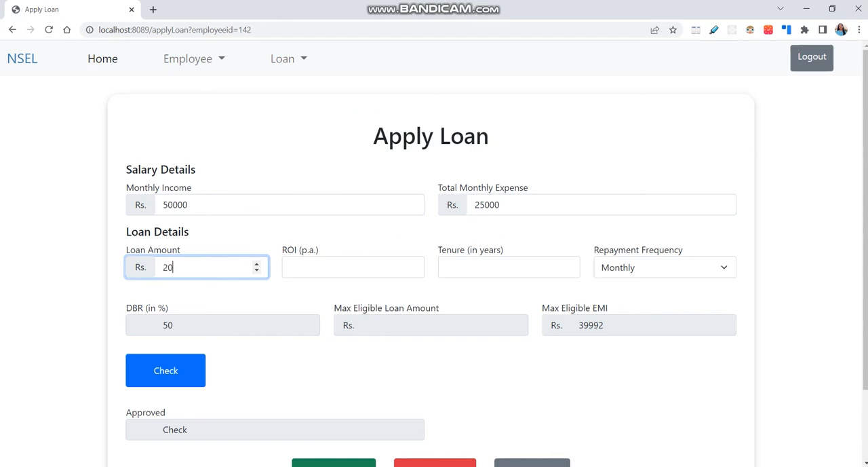
type("0000")
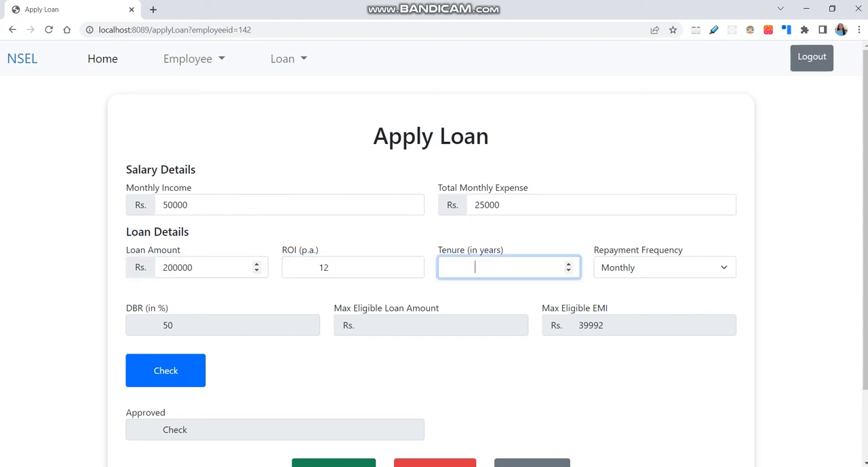
type("2")
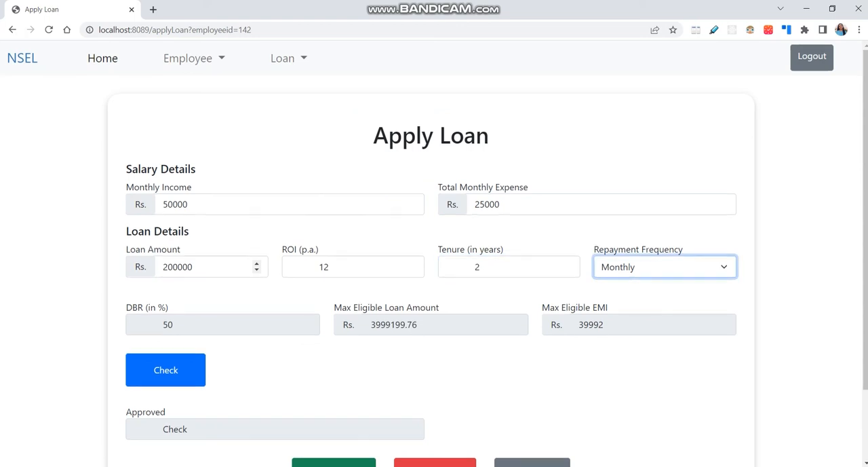
scroll("down", 3)
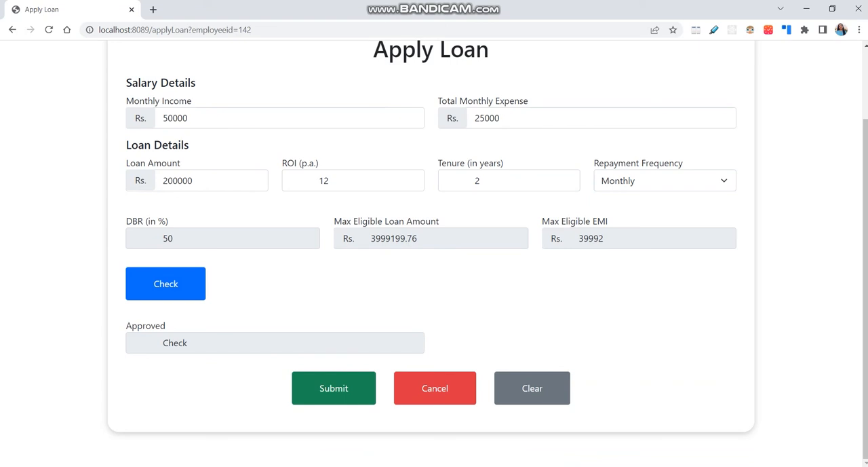
Check eligibility, re-check with expense 19000 (DBR 38), and submit the loan application
left_click(166, 284)
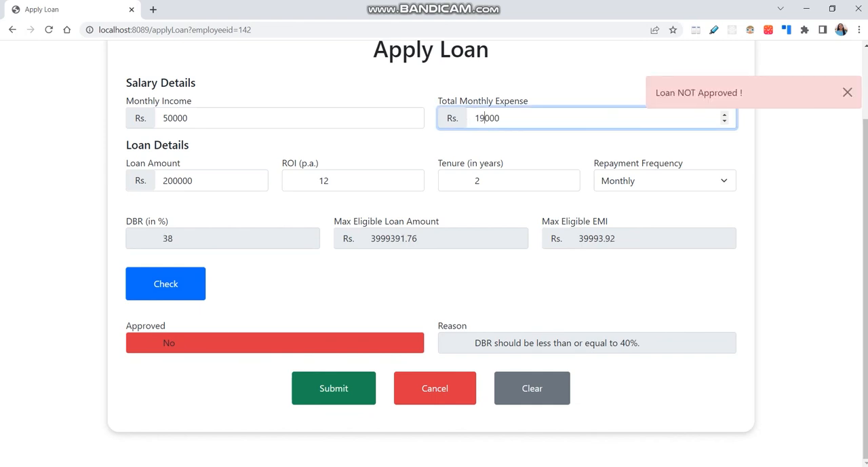
left_click(847, 92)
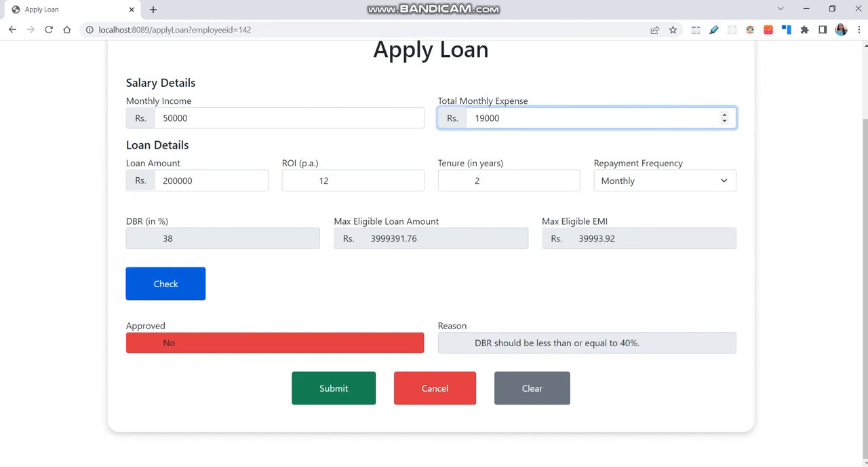
left_click(166, 284)
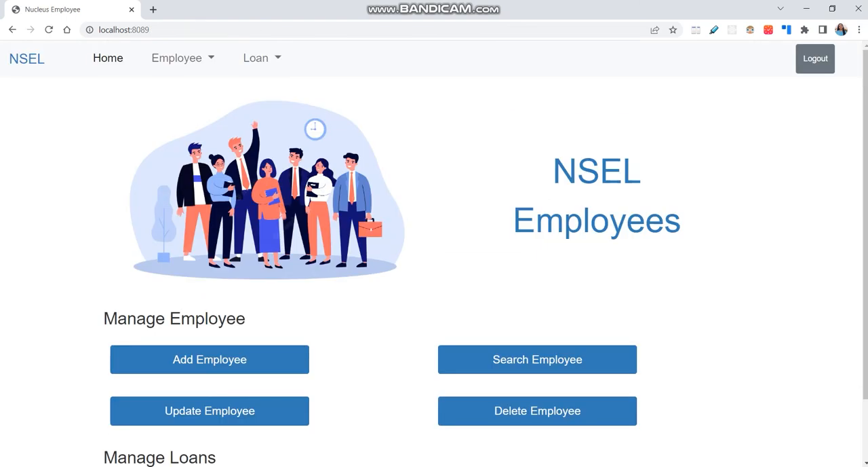
scroll("down", 3)
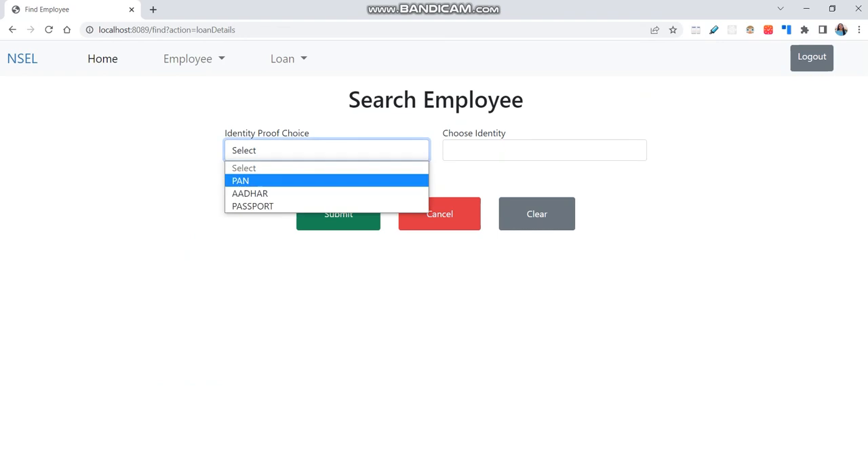
left_click(249, 193)
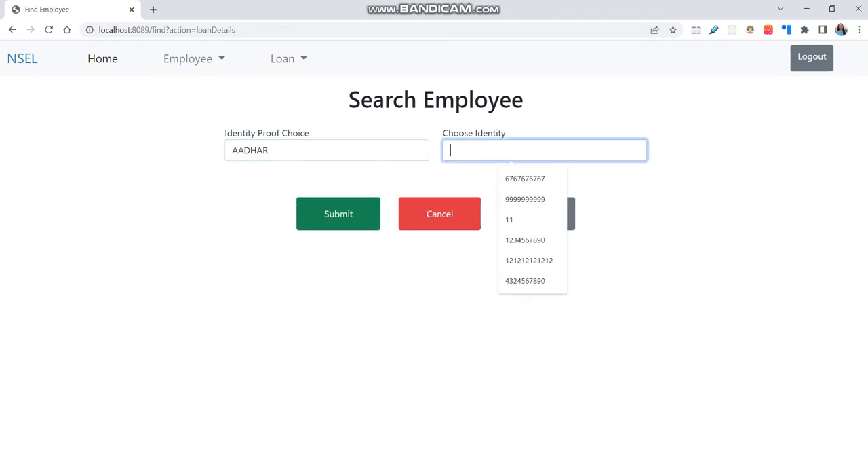
type("9898989898")
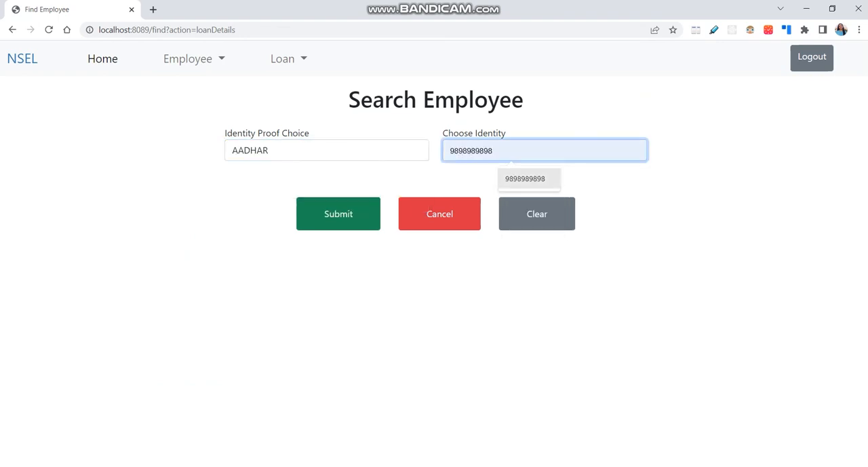
left_click(338, 213)
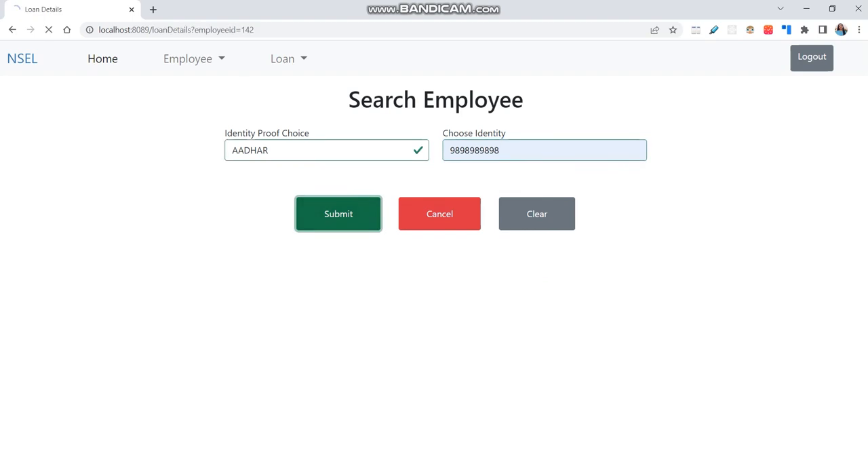
left_click(338, 213)
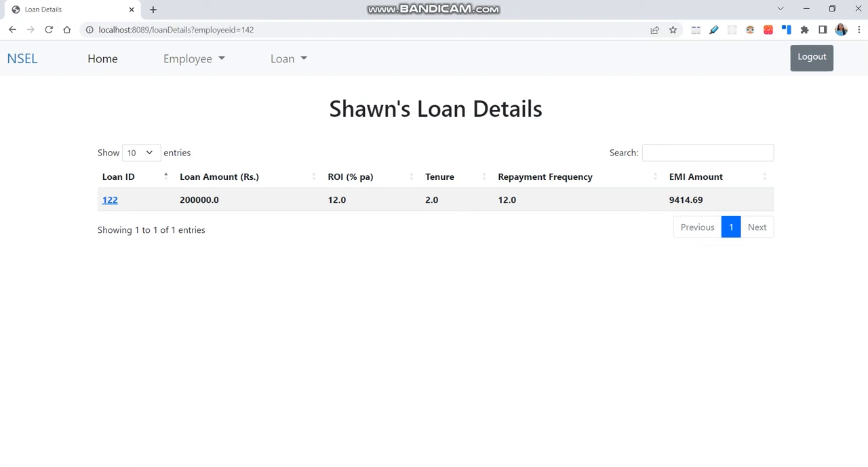
mouse_move(109, 199)
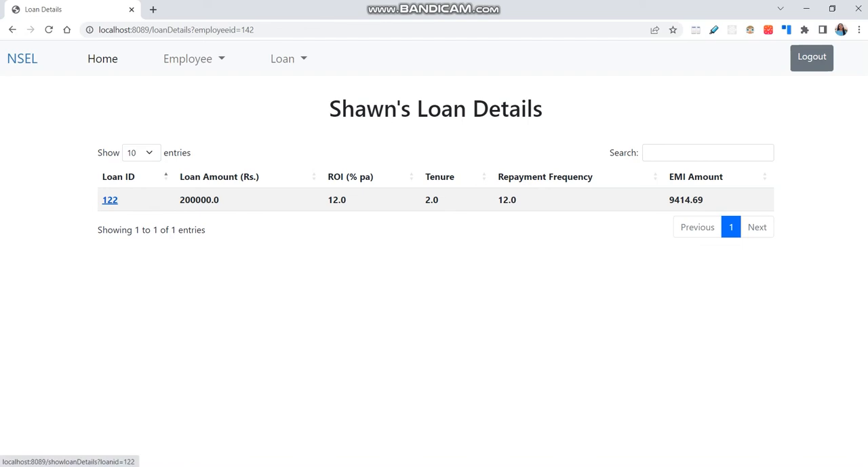
View loan 122's salary details: monthly income 50000, total monthly expense 19000
left_click(108, 198)
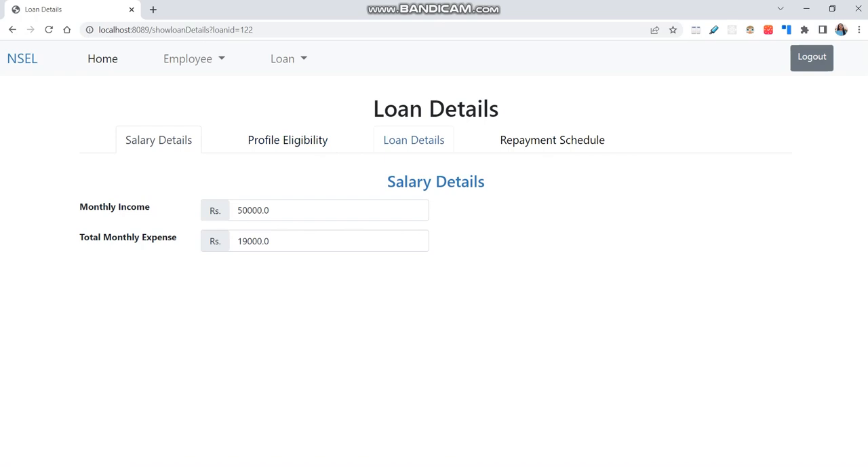
mouse_move(553, 140)
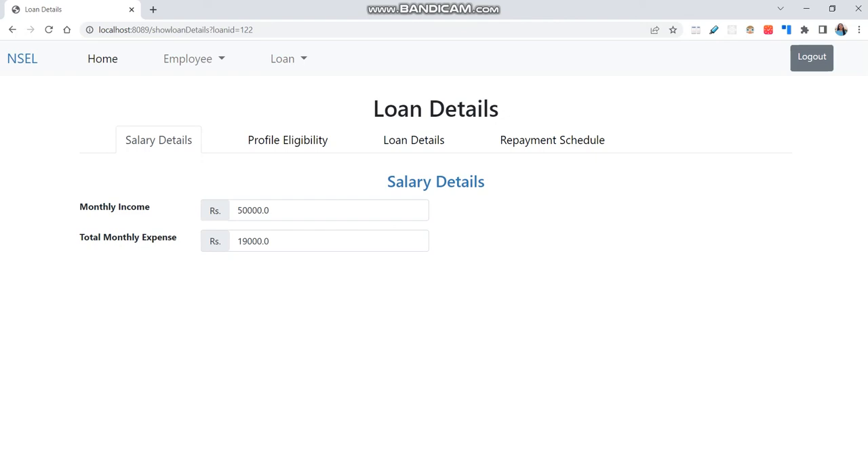
Review loan 122's profile eligibility and loan amount, EMI and tenure, then load its repayment schedule
left_click(287, 139)
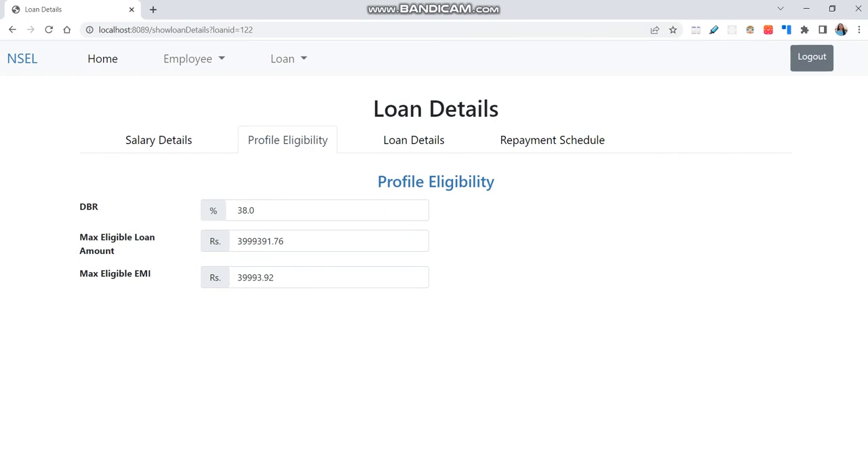
left_click(413, 140)
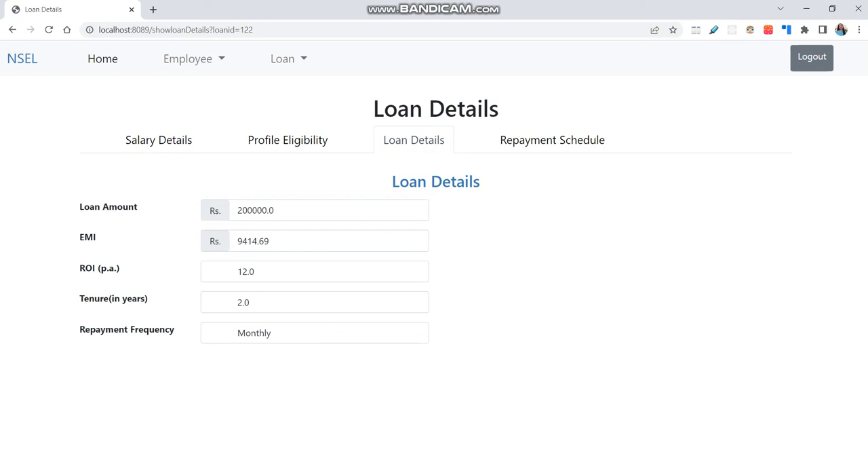
left_click(551, 140)
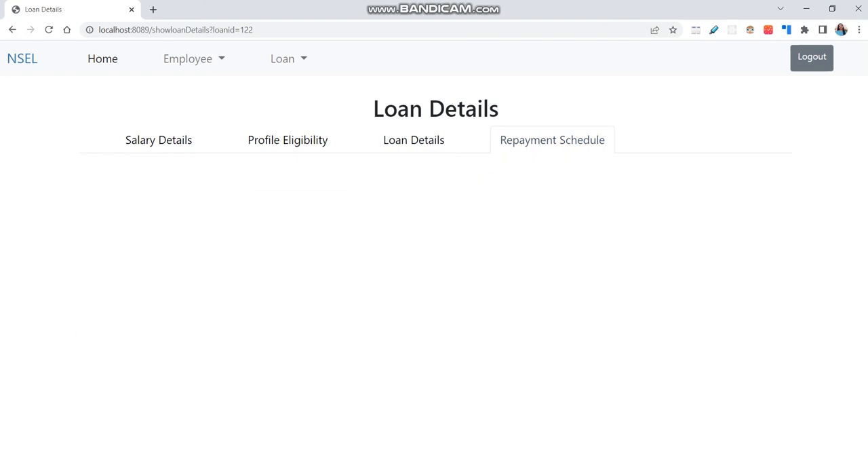
left_click(553, 140)
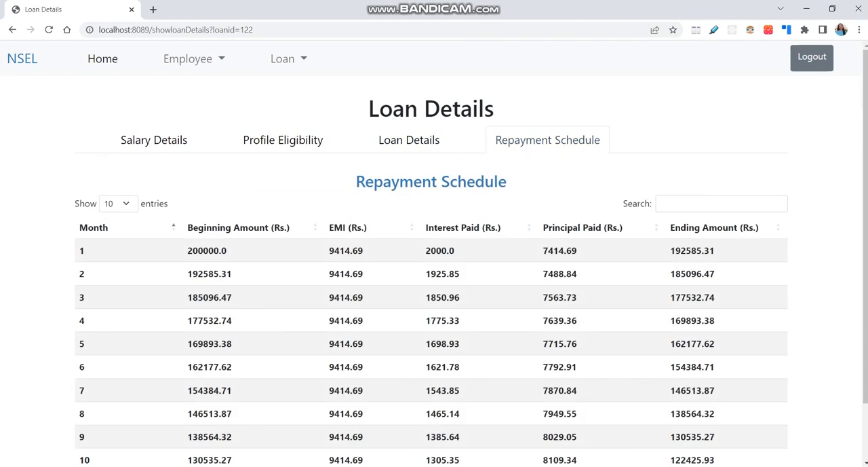
Page through all 24 schedule entries to month 24, where the balance ends at 0.0
scroll("down", 3)
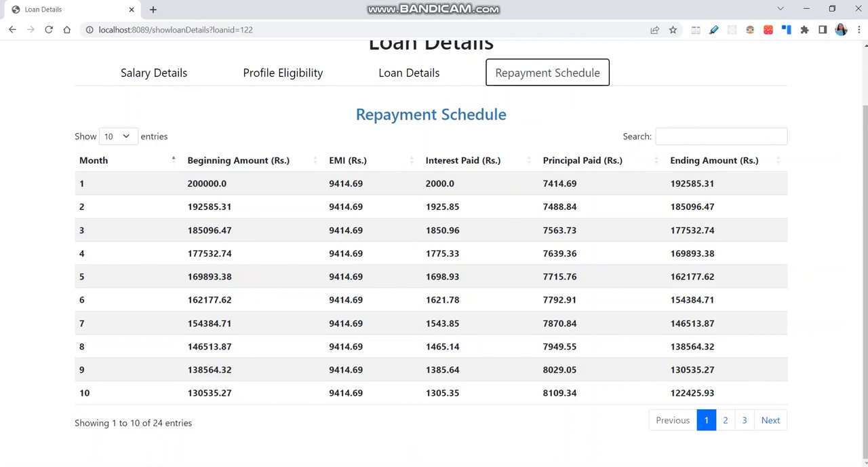
double_click(158, 424)
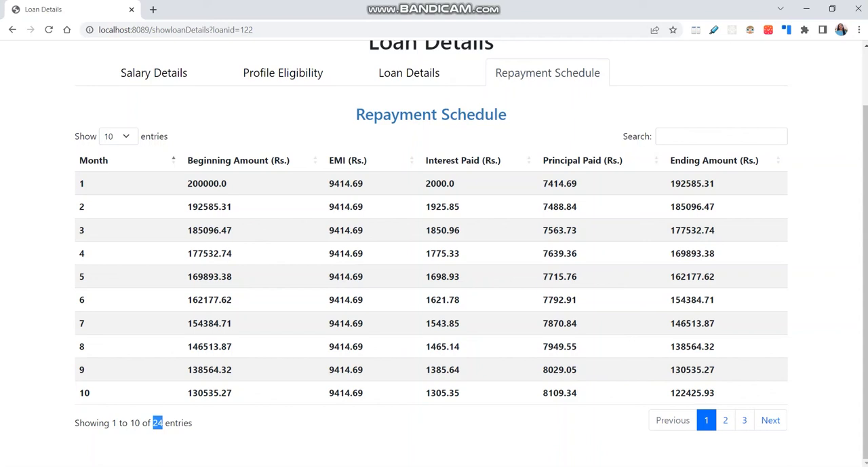
left_click(724, 419)
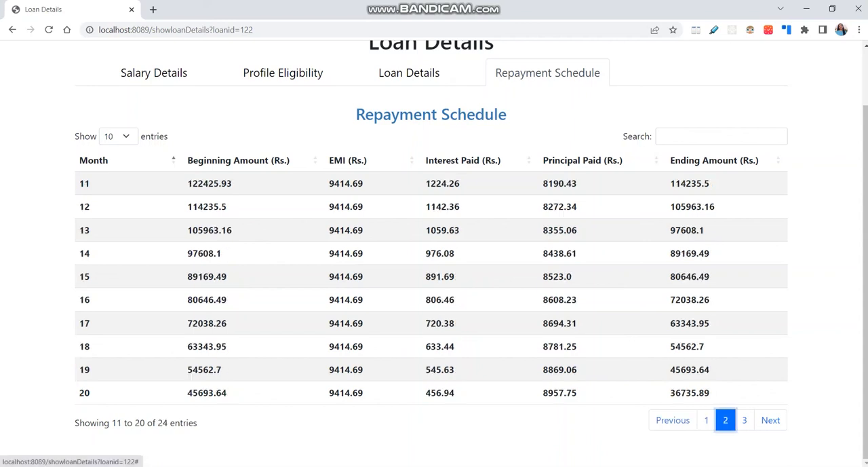
left_click(743, 419)
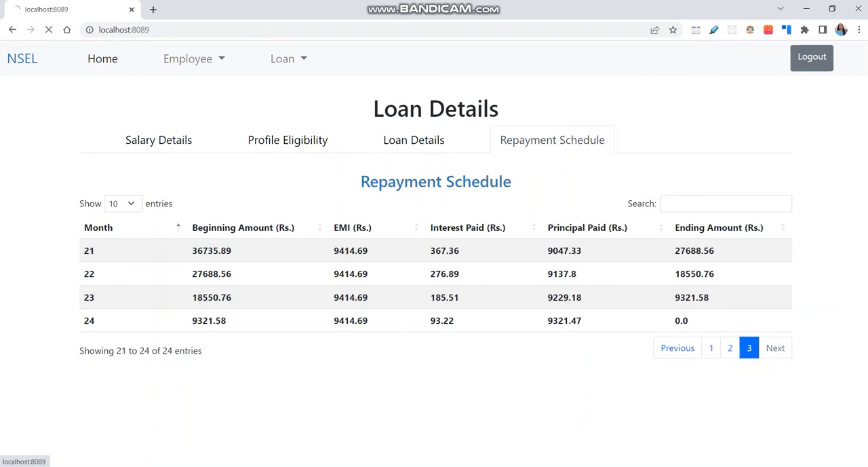
Return to the home page and log out to the NSEL Employees login screen
left_click(103, 58)
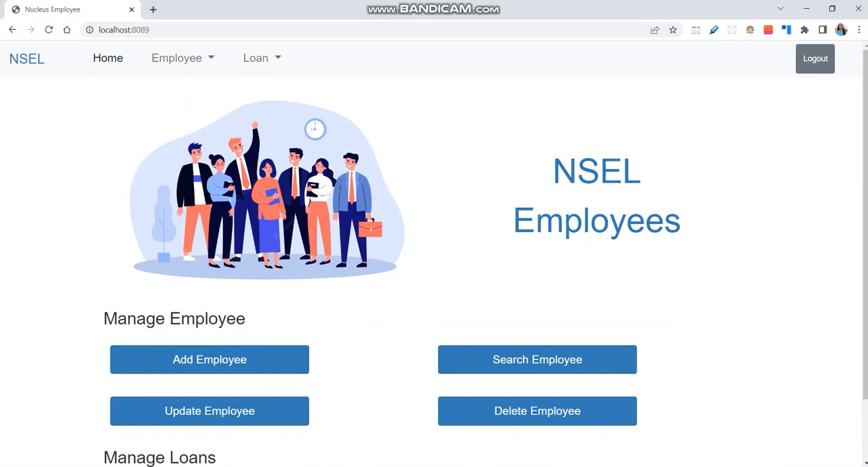
left_click(816, 58)
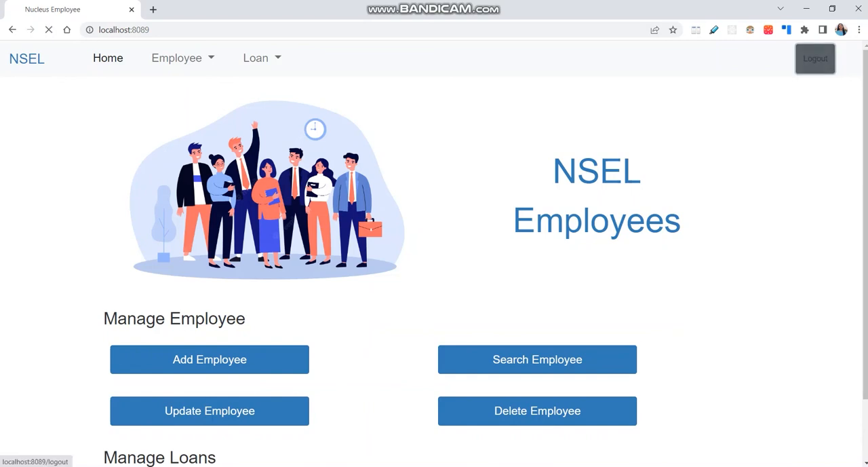
left_click(814, 57)
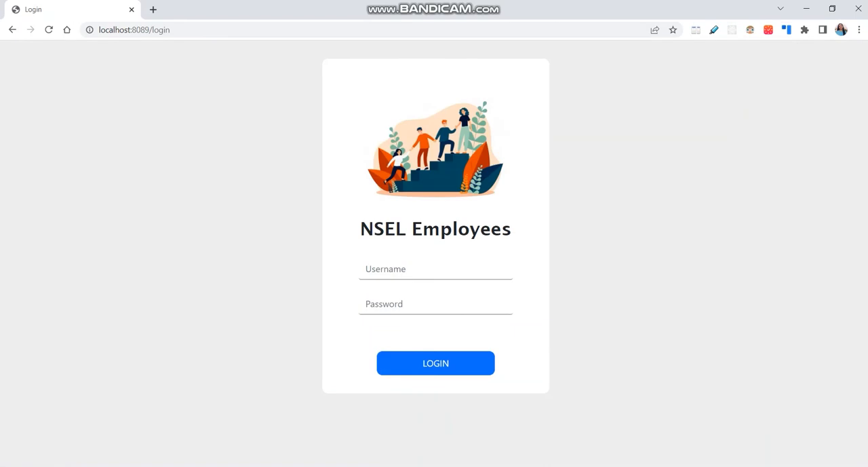